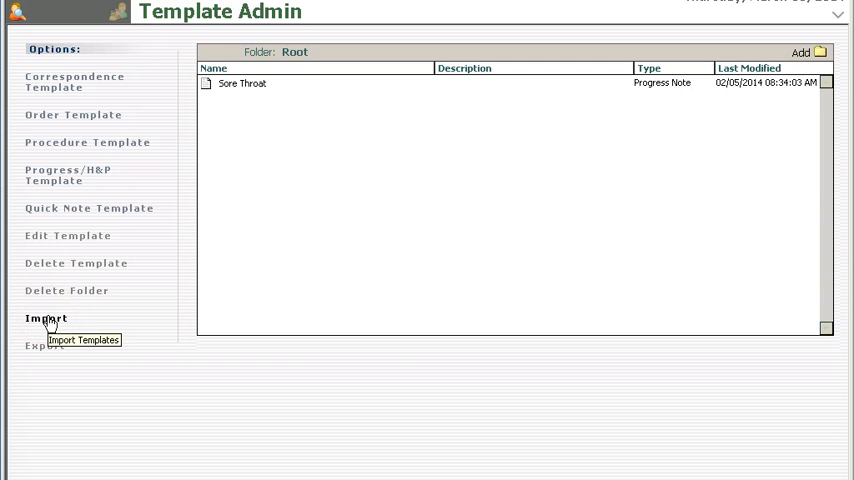
Open the template import library and expand Dermatology's Document Templates folders
click(46, 318)
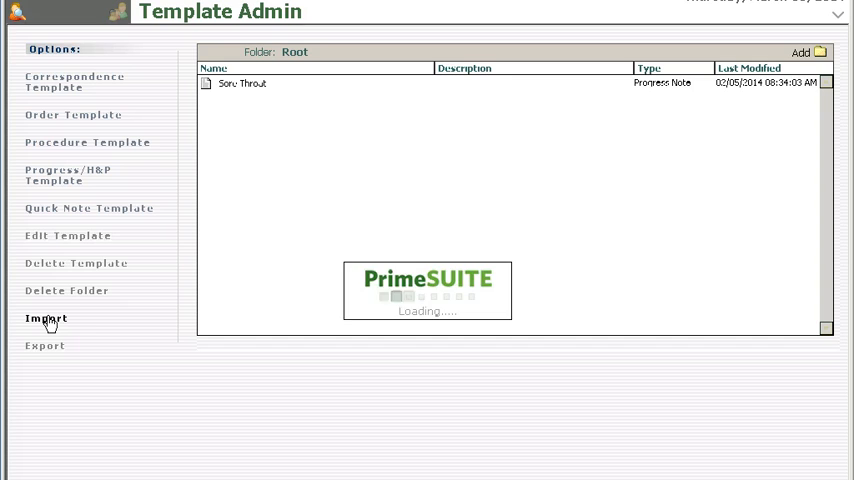
click(46, 318)
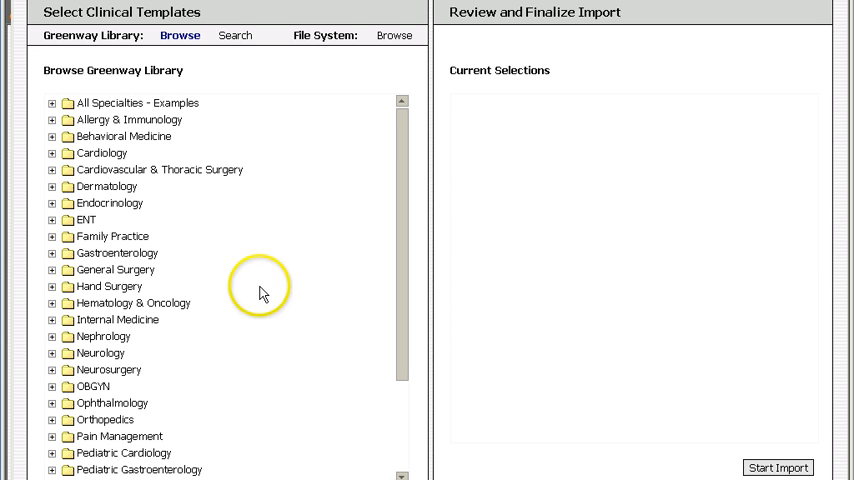
mouse_move(67, 188)
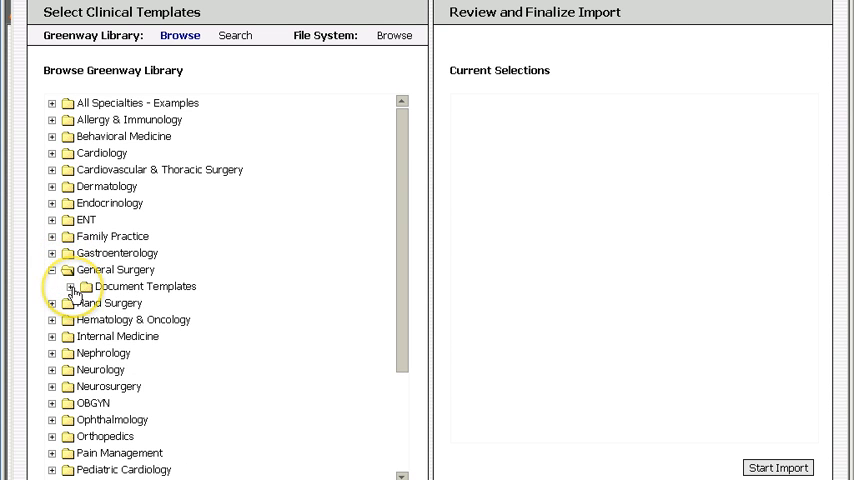
click(89, 286)
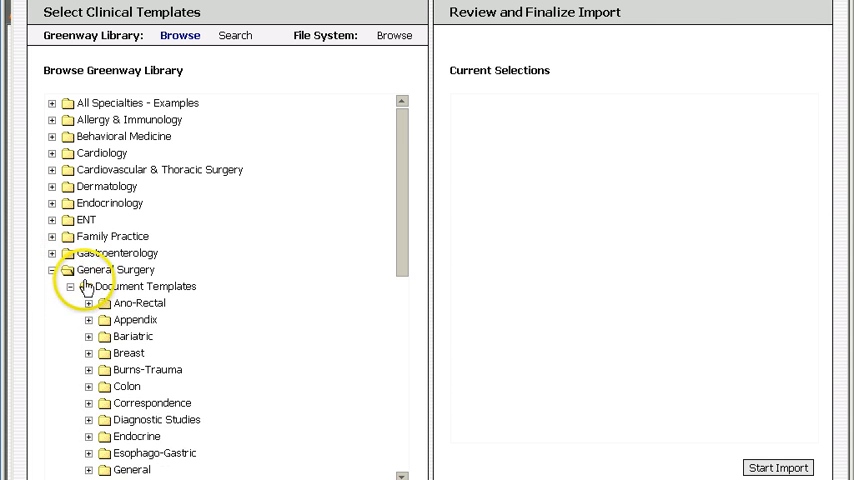
click(89, 286)
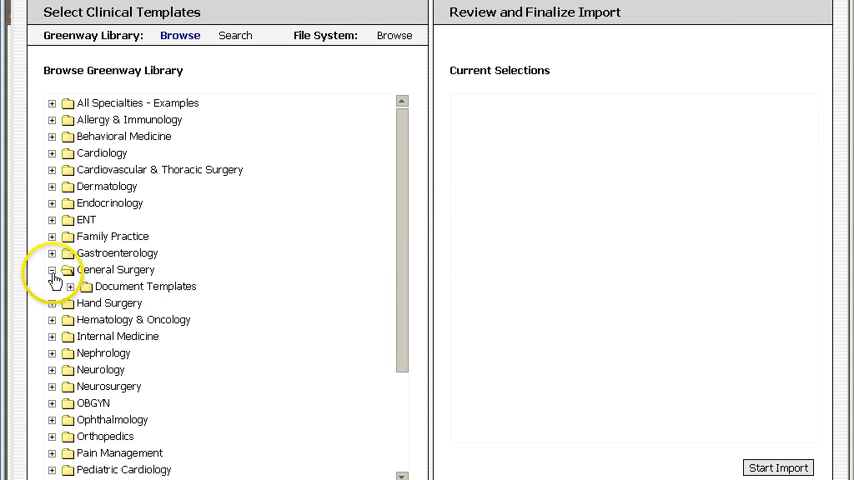
click(52, 270)
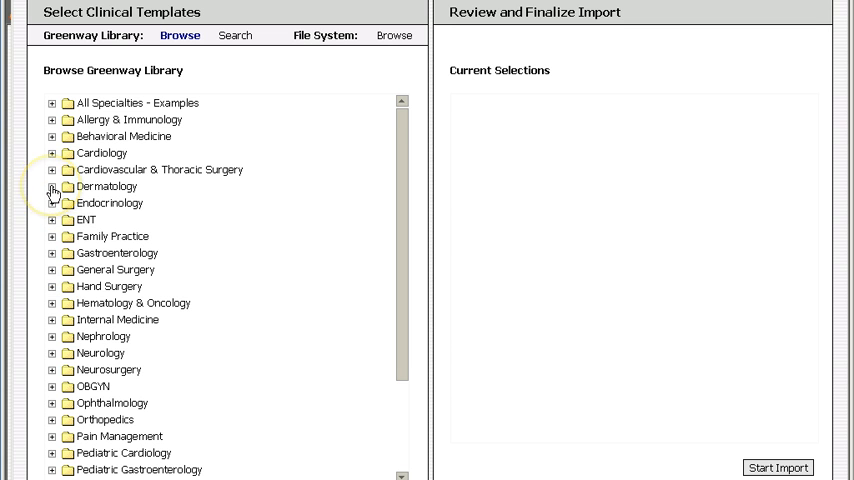
click(52, 186)
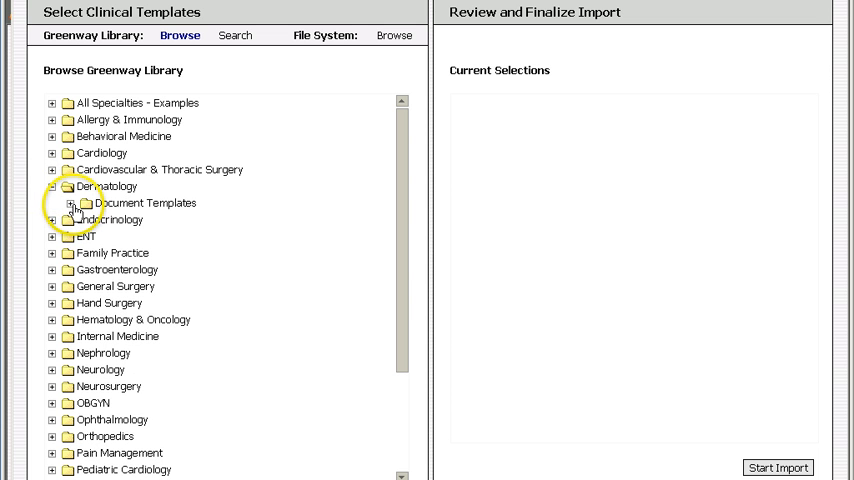
click(73, 203)
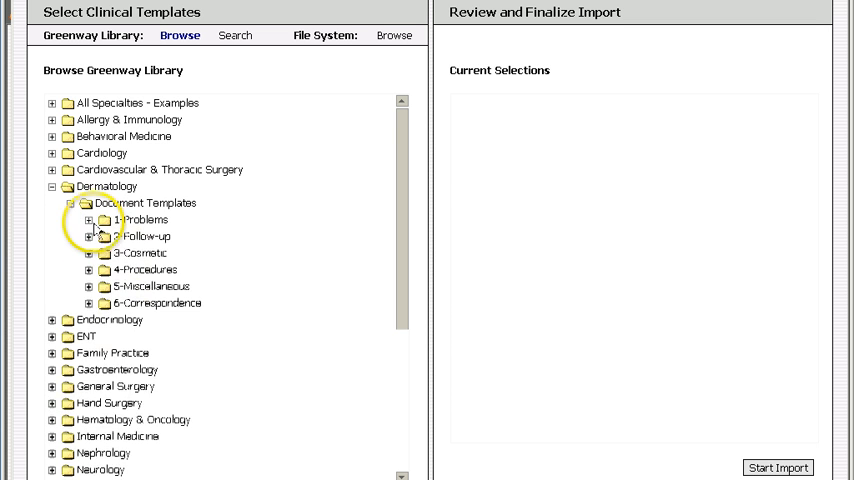
Expand Dermatology's 1-Problems folder and scroll through its templates, Acne New Problem to Urticaria
click(89, 219)
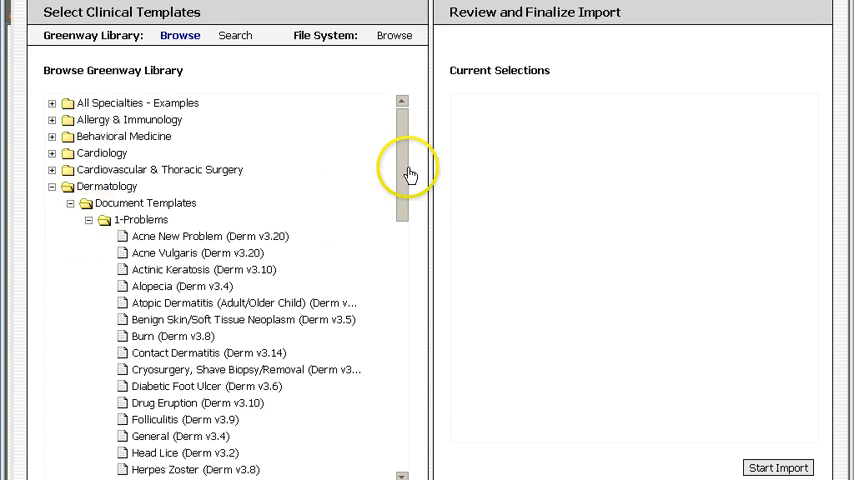
scroll(down, 3)
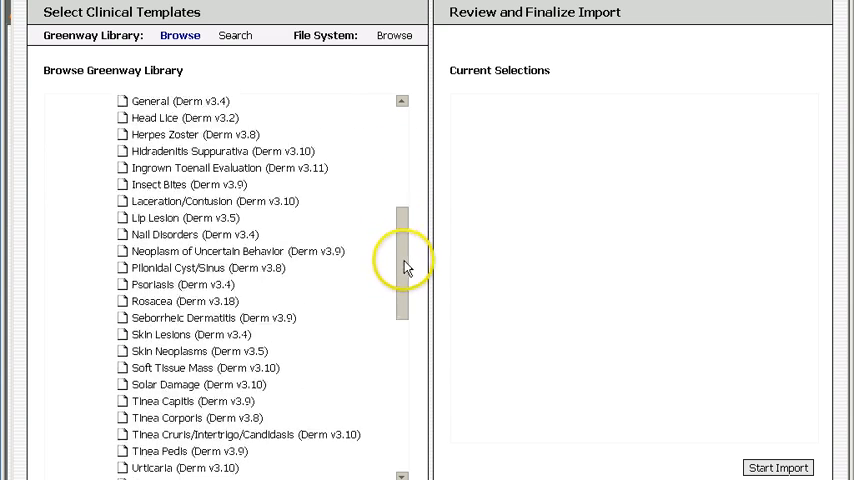
scroll(down, 3)
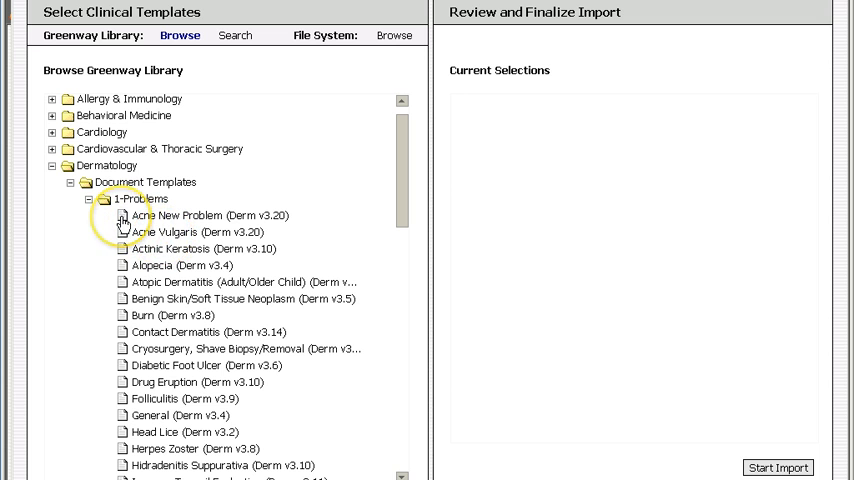
mouse_move(122, 218)
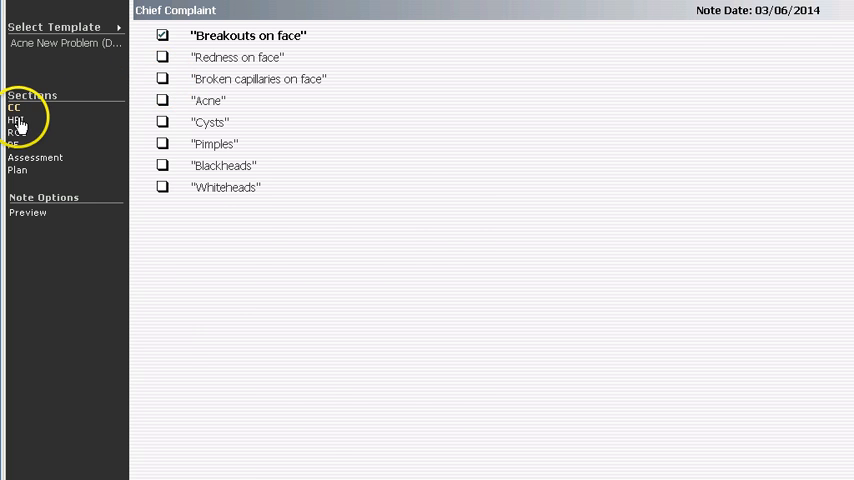
Go to the History of Present Illness section of the Acne New Problem note
click(15, 120)
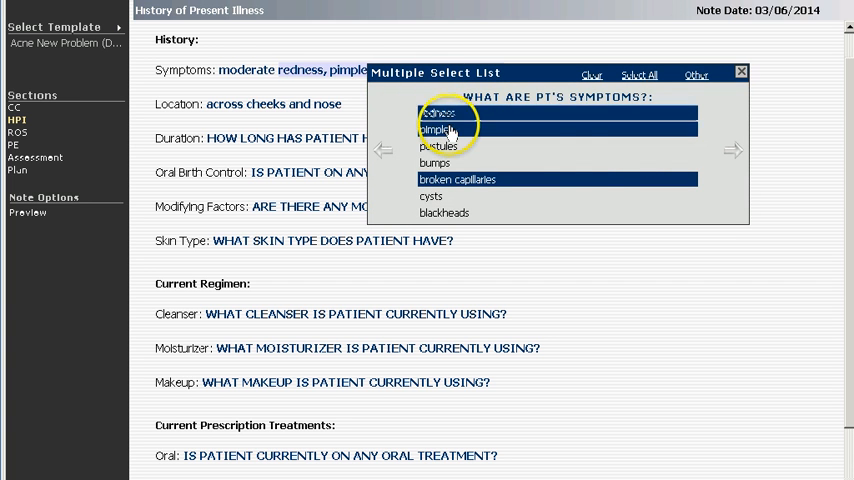
Replace the pimples and bumps symptoms with a custom 'something not on the list' entry
click(732, 152)
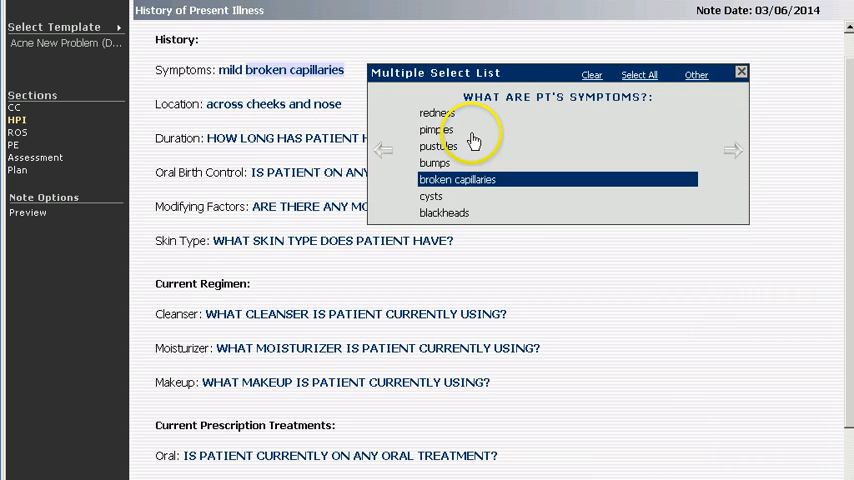
click(435, 162)
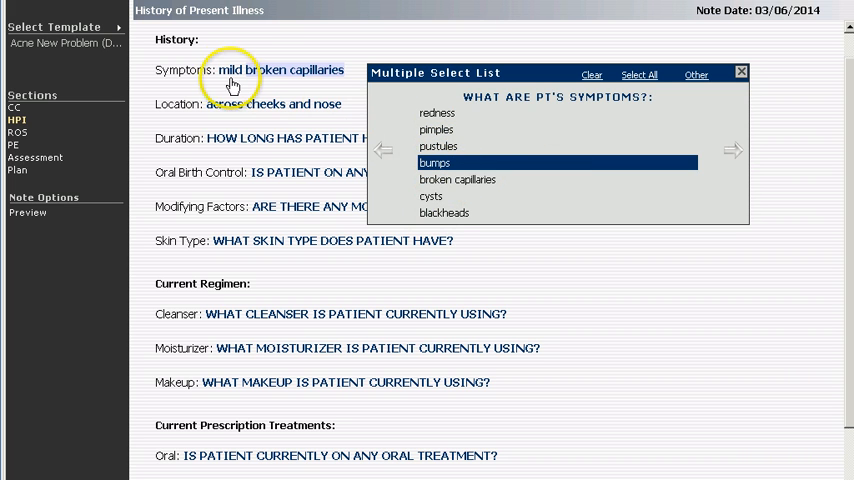
mouse_move(337, 113)
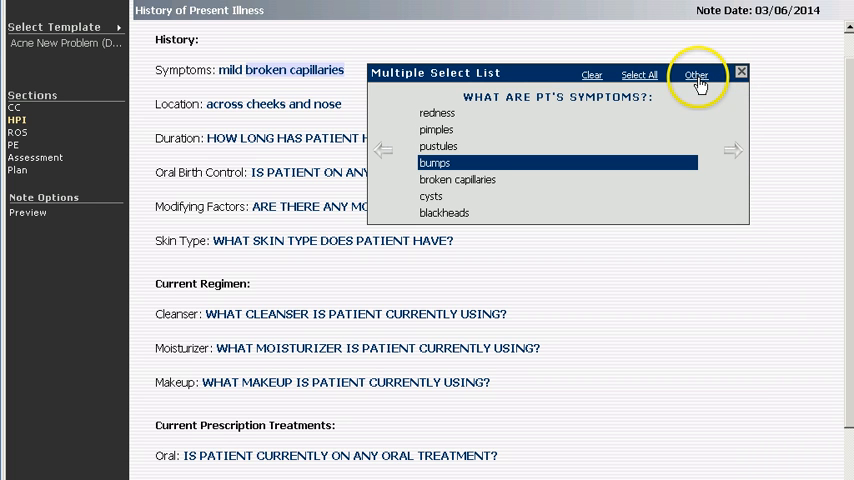
click(696, 74)
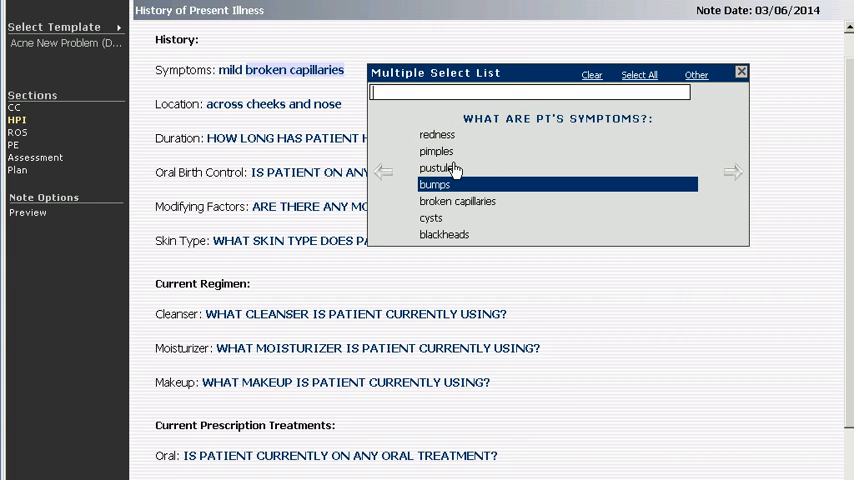
text(something o)
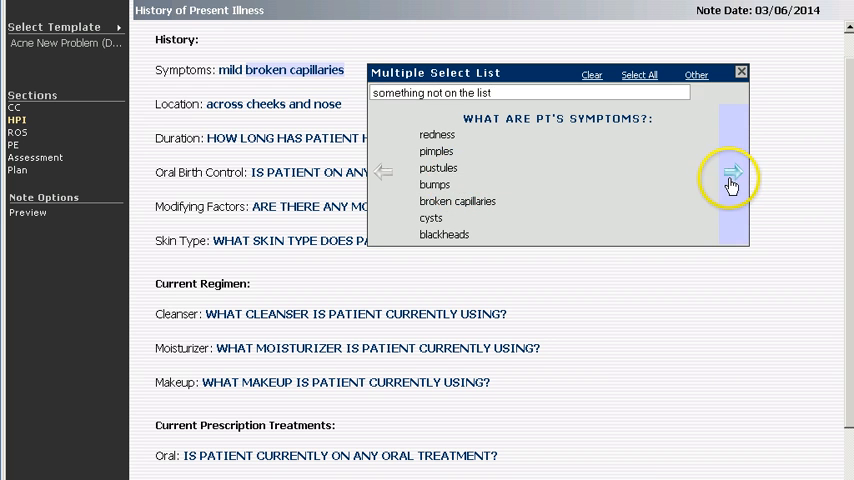
click(729, 170)
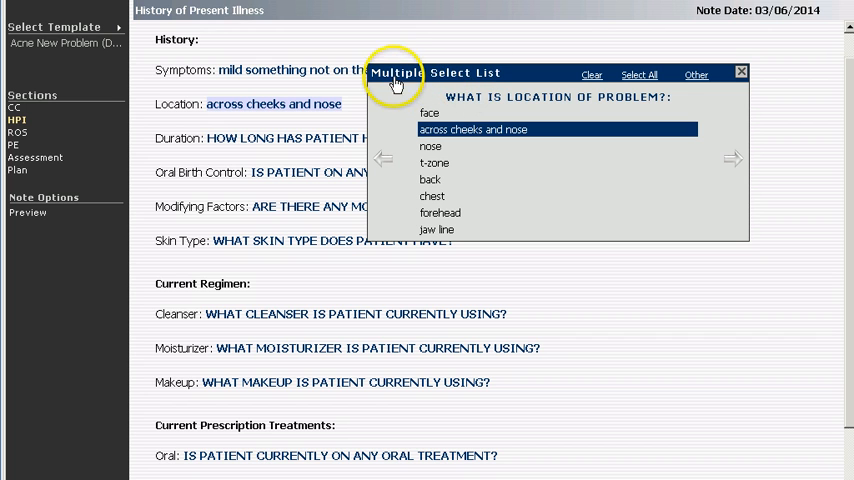
mouse_move(435, 155)
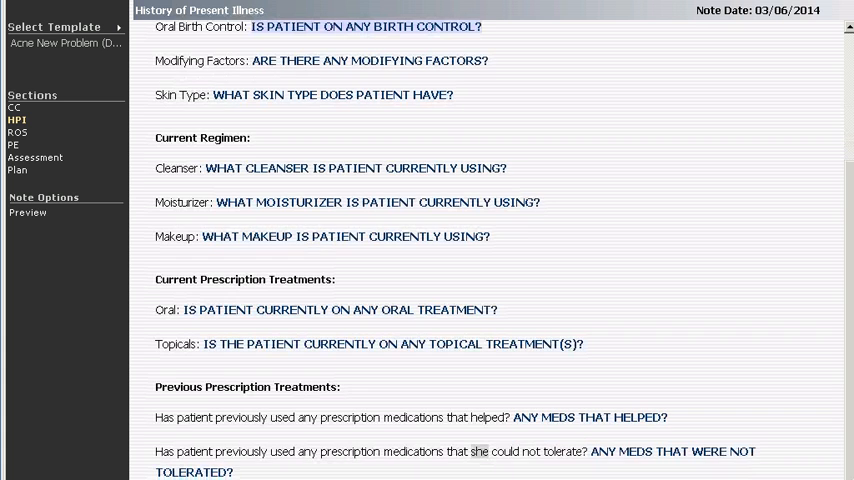
mouse_move(20, 135)
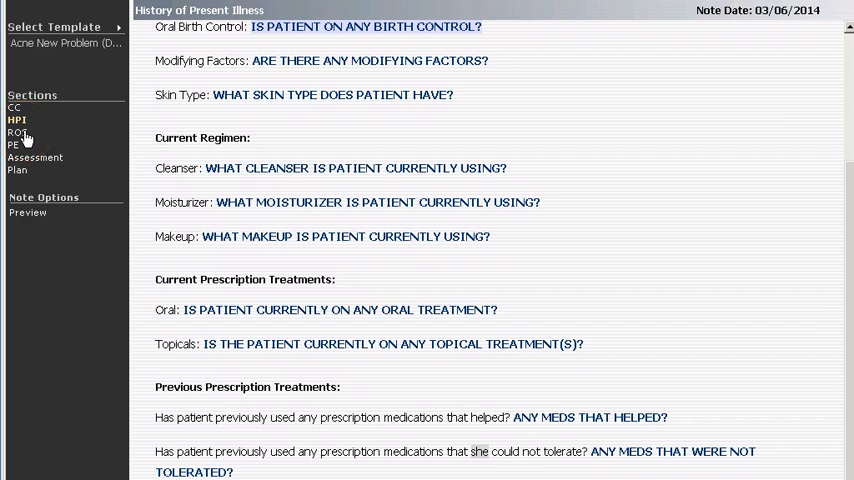
Mark every Review of Systems entry as 'See HPI'
click(18, 132)
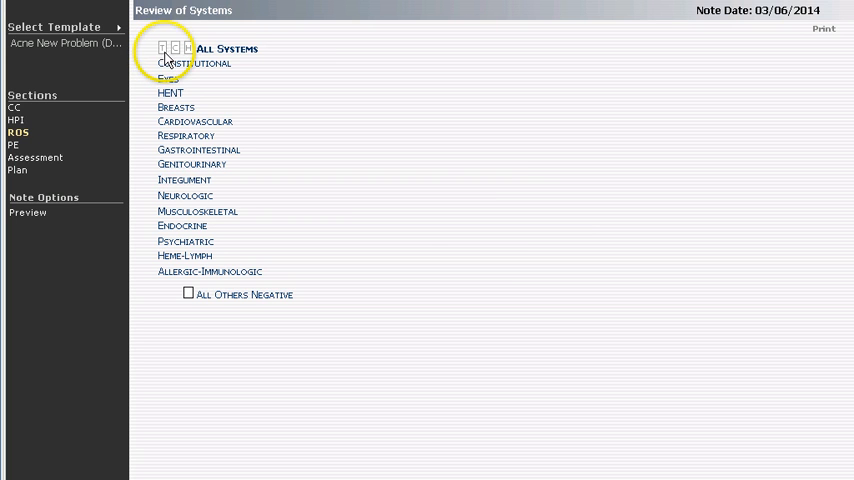
click(163, 48)
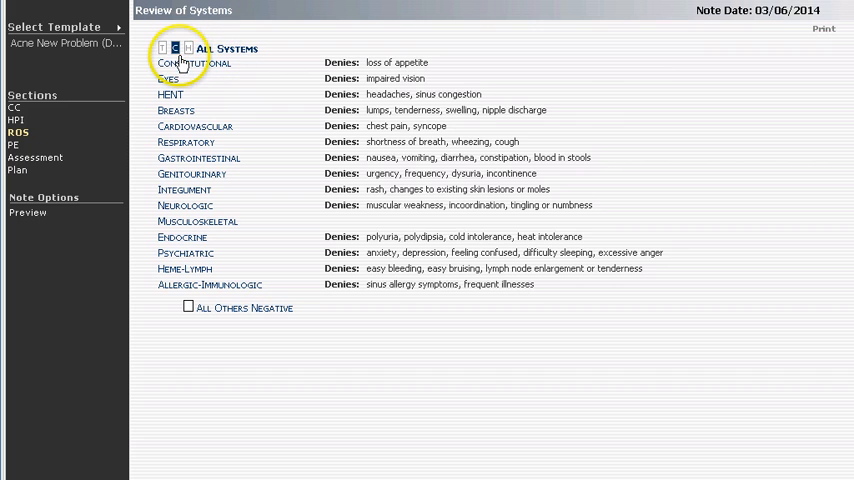
click(188, 48)
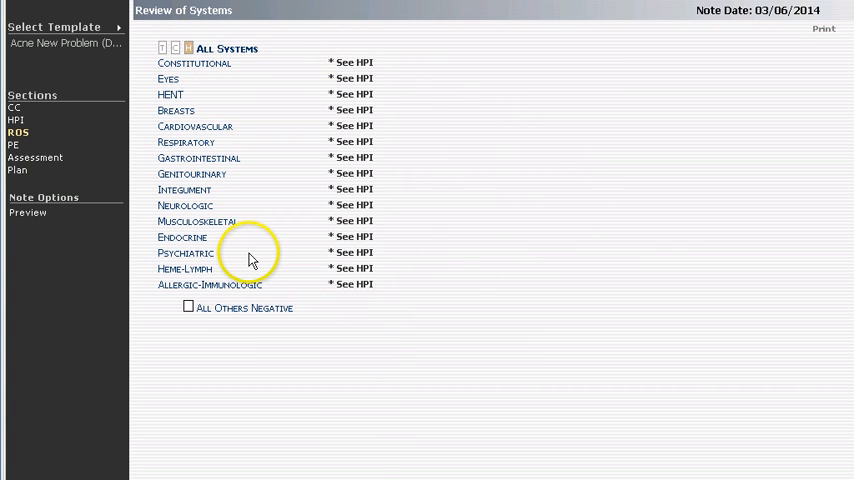
mouse_move(205, 308)
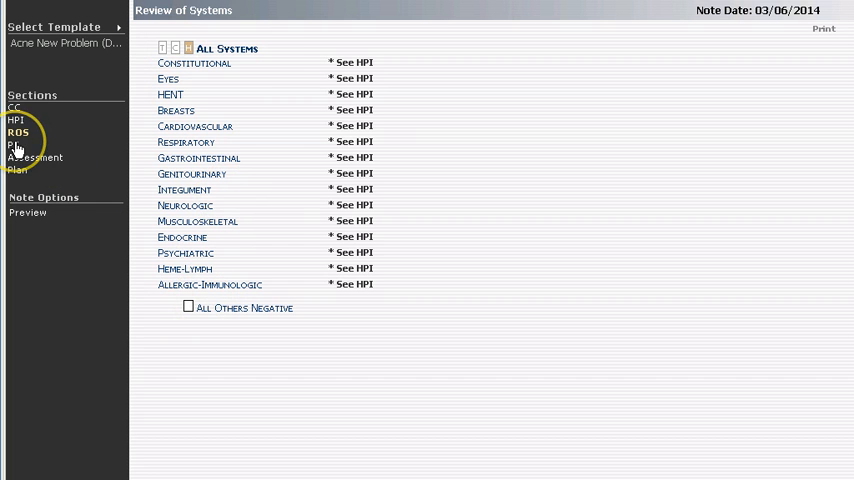
Move through Physical Exam and Assessment to the Plan section, triggering a script error
click(13, 146)
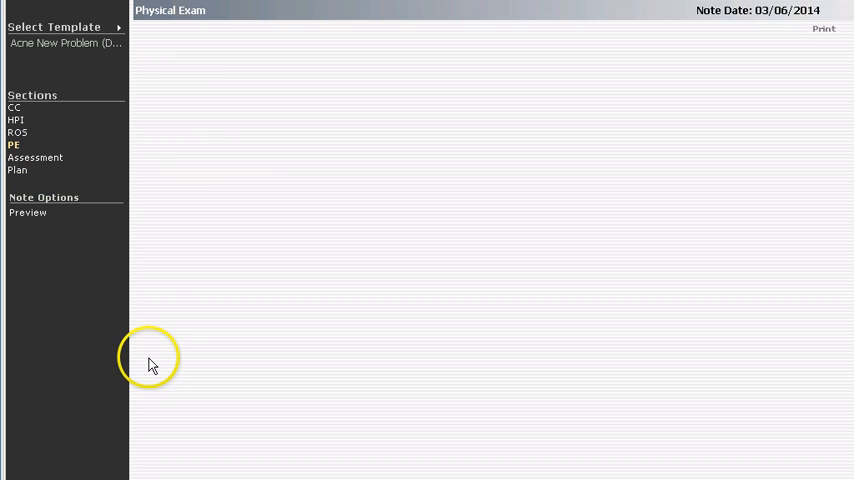
click(40, 157)
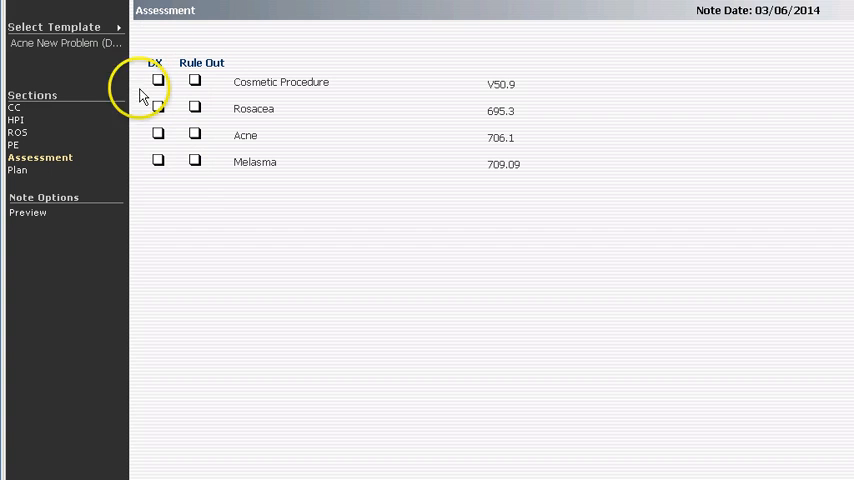
mouse_move(545, 180)
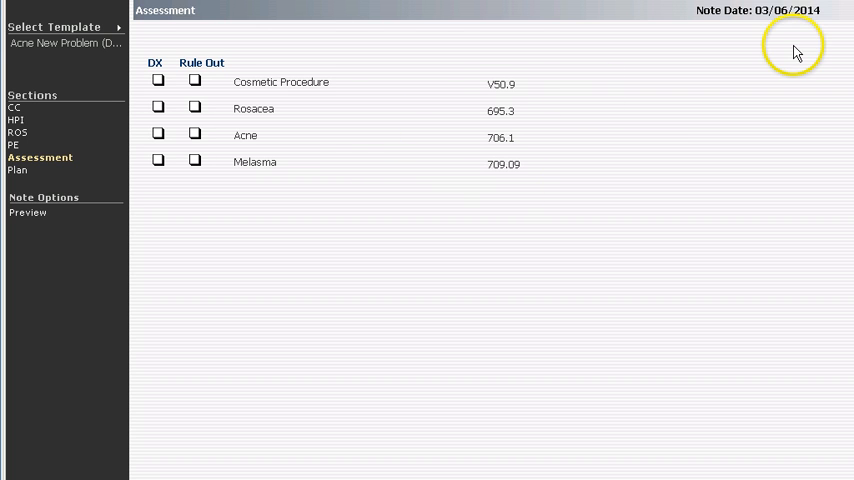
mouse_move(22, 172)
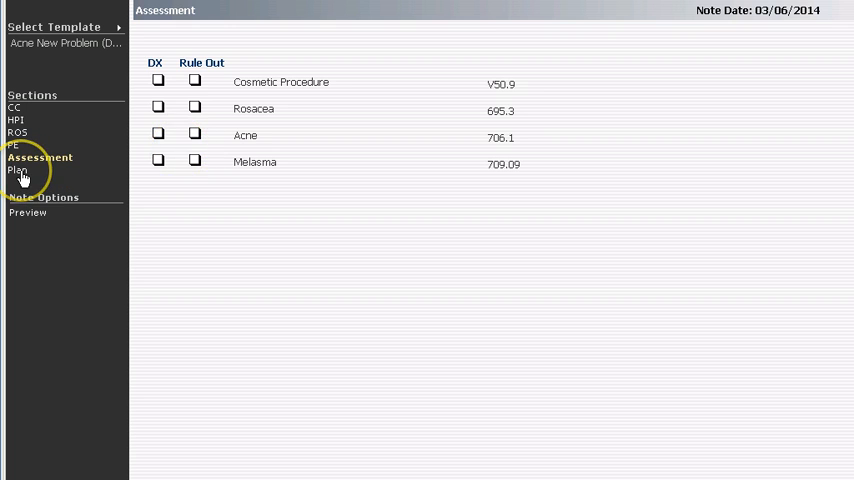
click(18, 170)
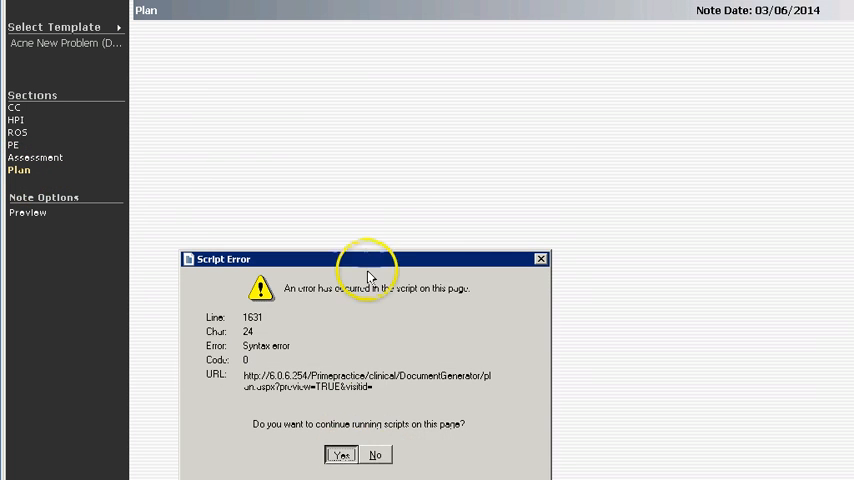
Continue past the script error and scroll through the Plan medications and instructions
click(340, 454)
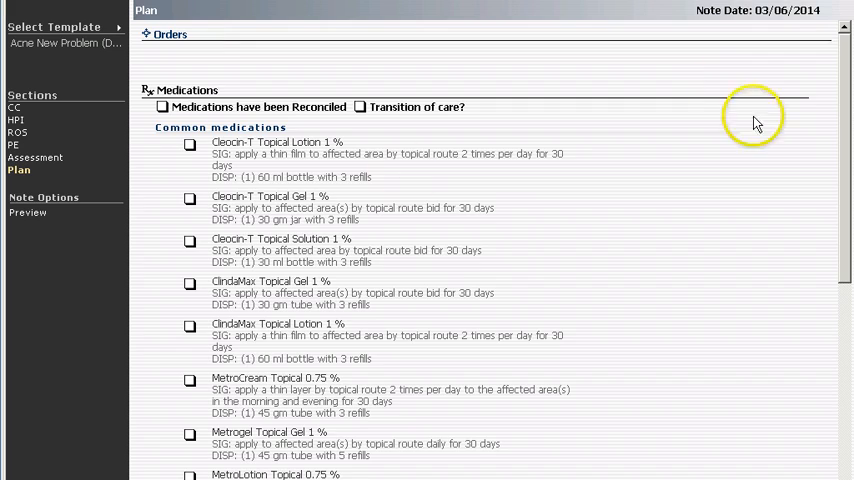
scroll(down, 3)
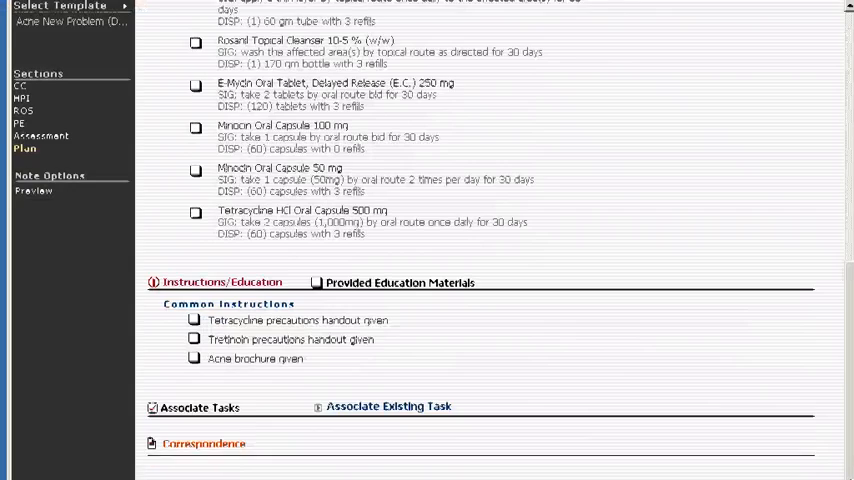
scroll(down, 3)
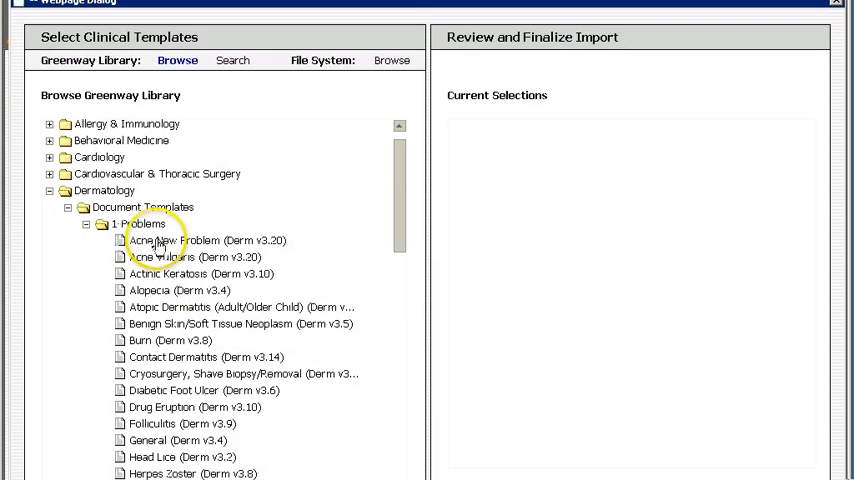
Add Acne New Problem from 1-Problems to the current import selections
double_click(200, 240)
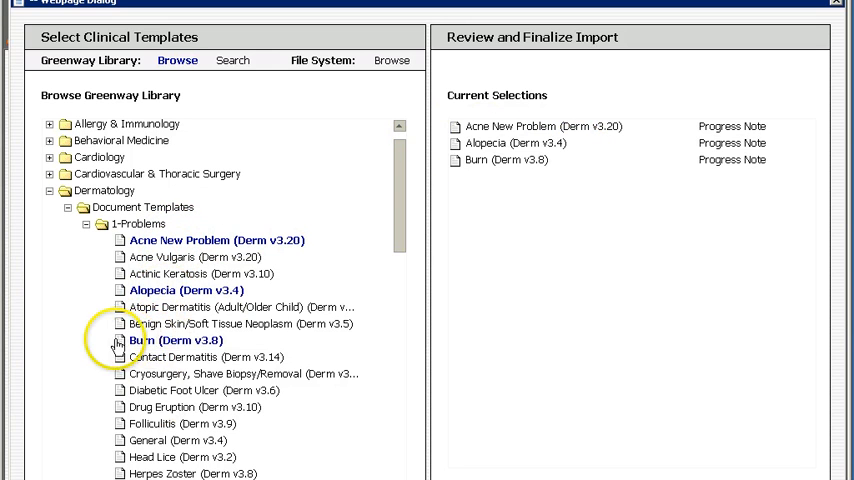
mouse_move(514, 258)
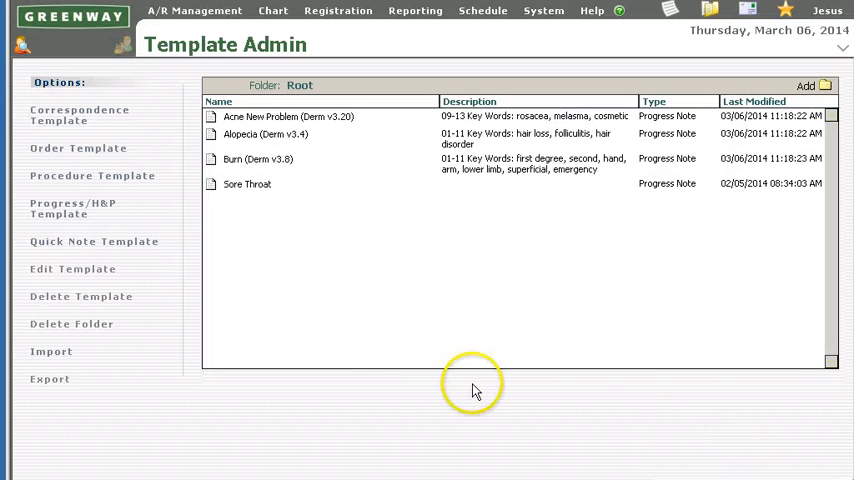
mouse_move(283, 116)
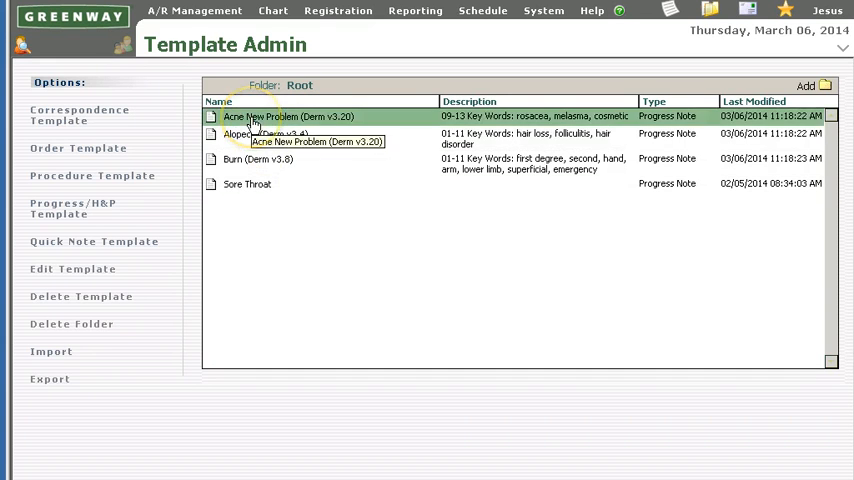
Open Acne New Problem (Derm v3.20) in Template Admin and go to its CC, then HPI
double_click(289, 116)
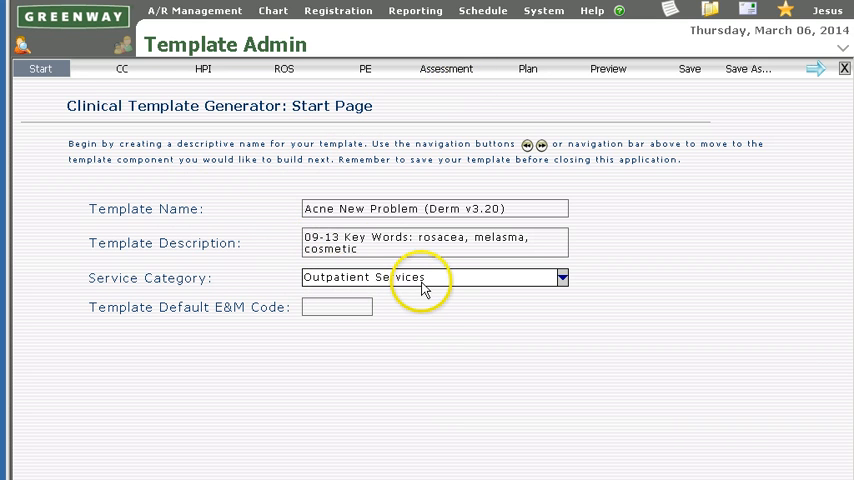
click(121, 68)
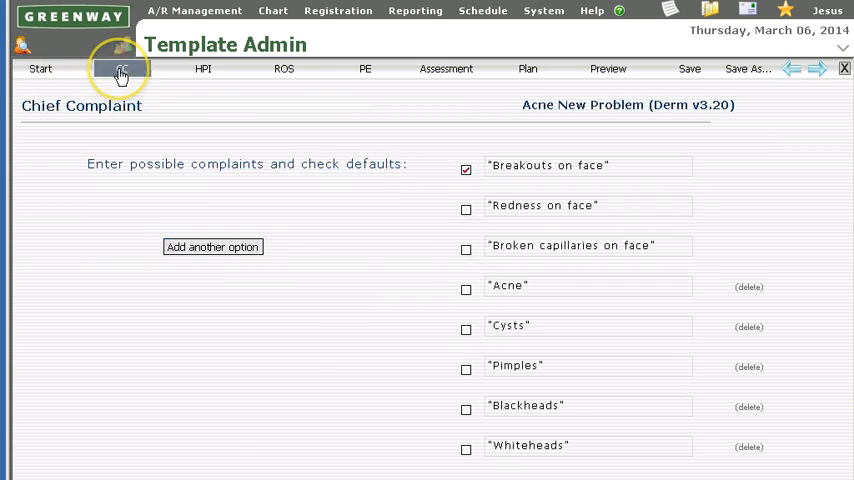
click(120, 68)
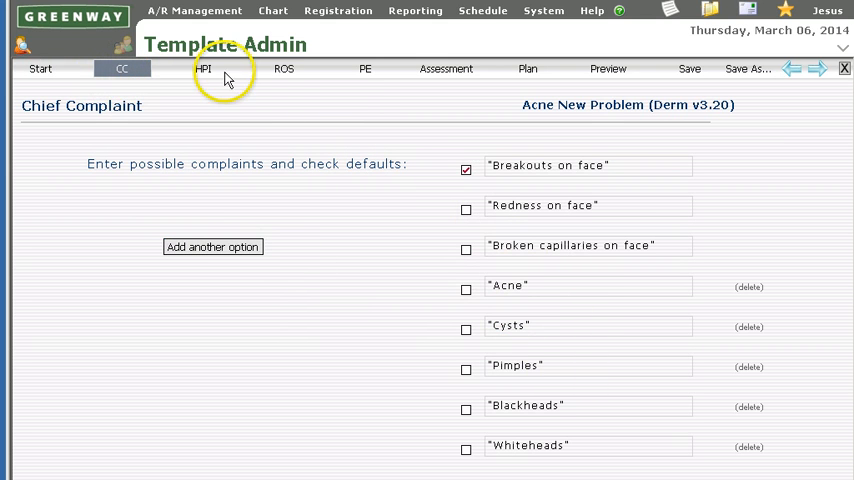
click(203, 68)
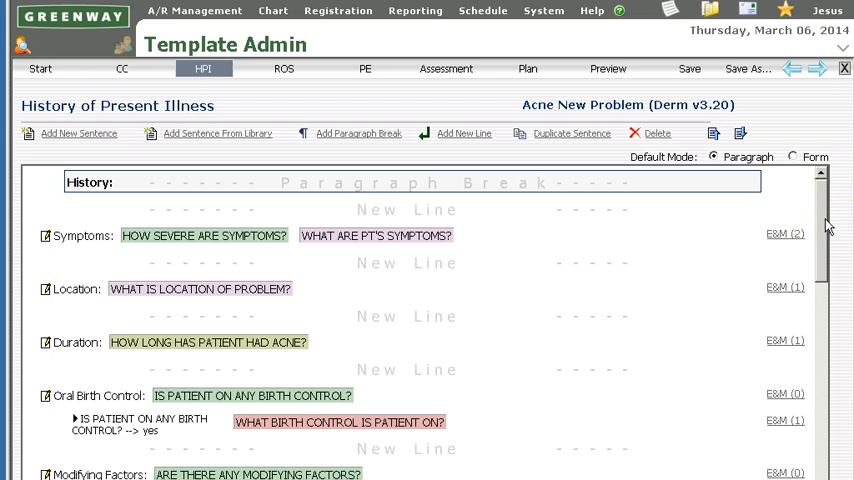
mouse_move(826, 233)
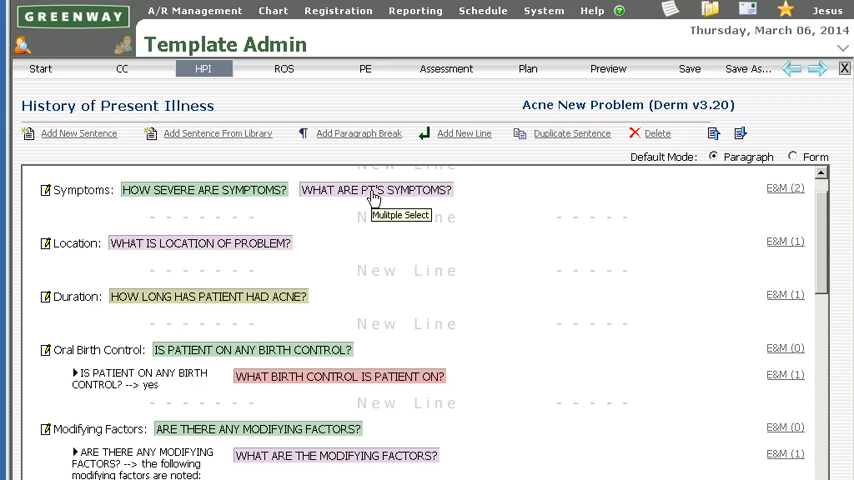
mouse_move(203, 190)
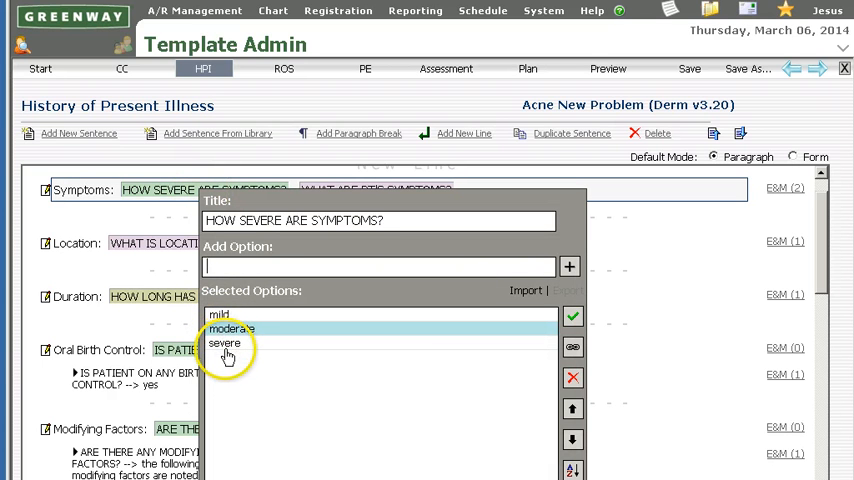
Add 'extreme' as a severity answer, move it up the list, and select moderate
click(232, 328)
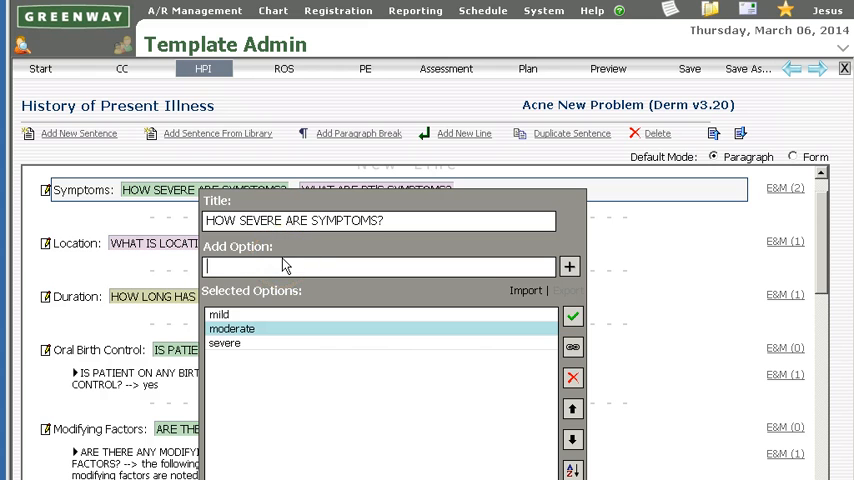
text(extre)
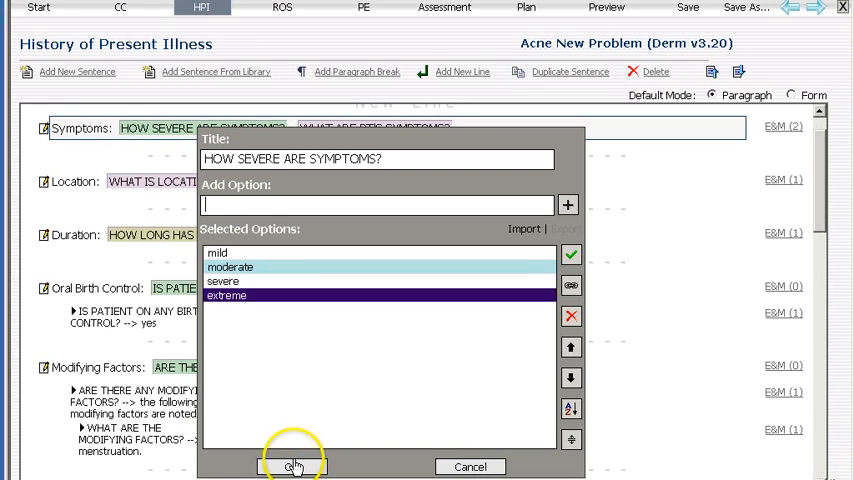
click(293, 467)
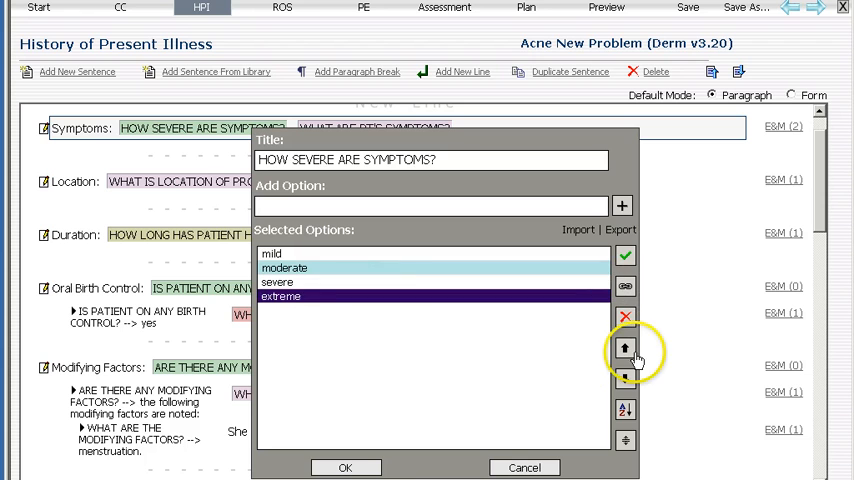
click(625, 350)
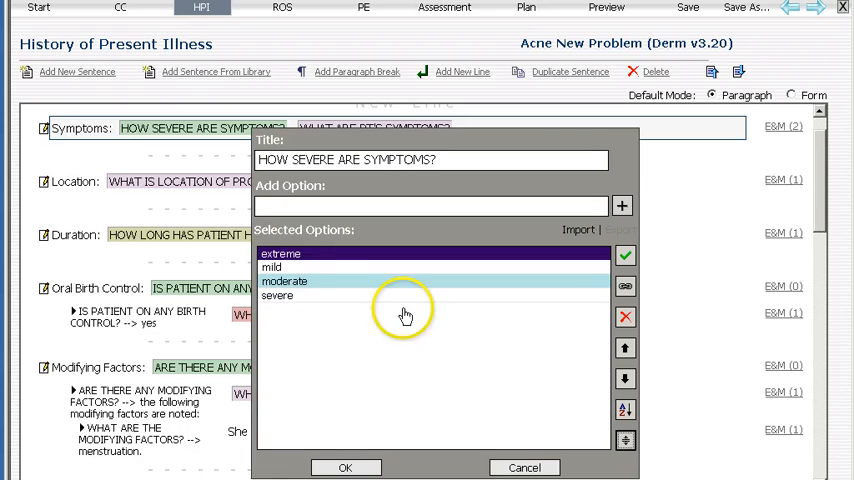
mouse_move(343, 315)
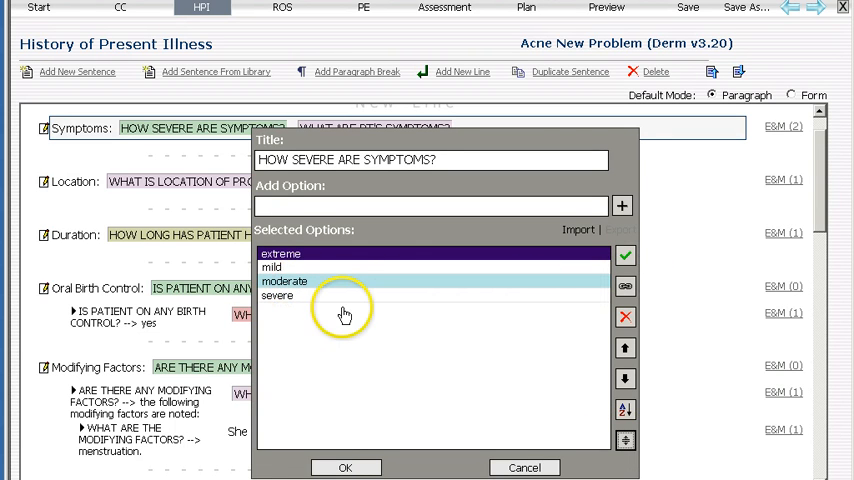
mouse_move(323, 292)
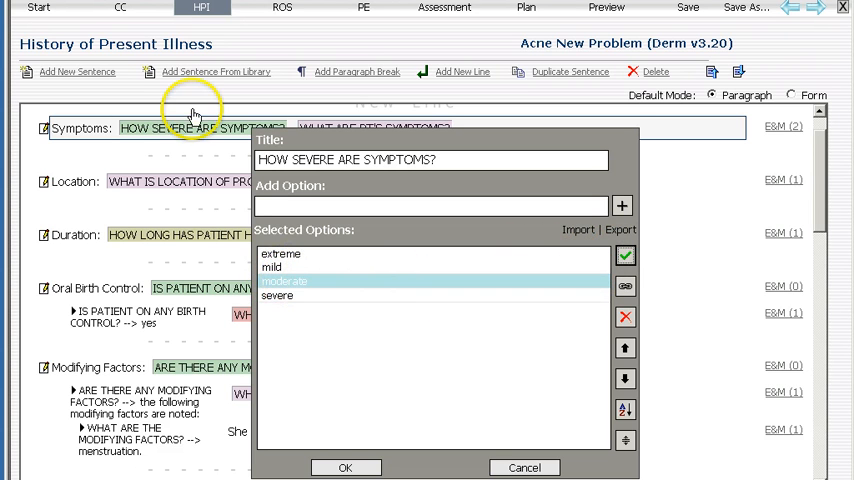
mouse_move(342, 281)
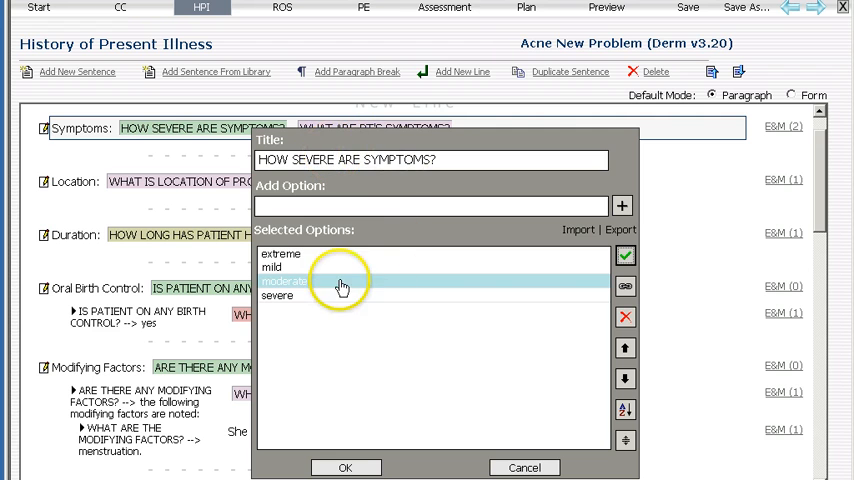
click(285, 281)
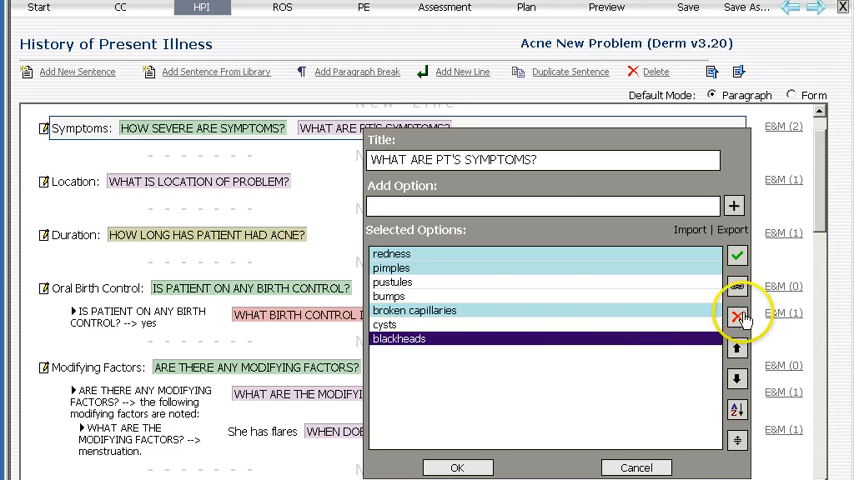
Delete bumps, broken capillaries, cysts and blackheads, then add a new custom symptom answer
click(737, 314)
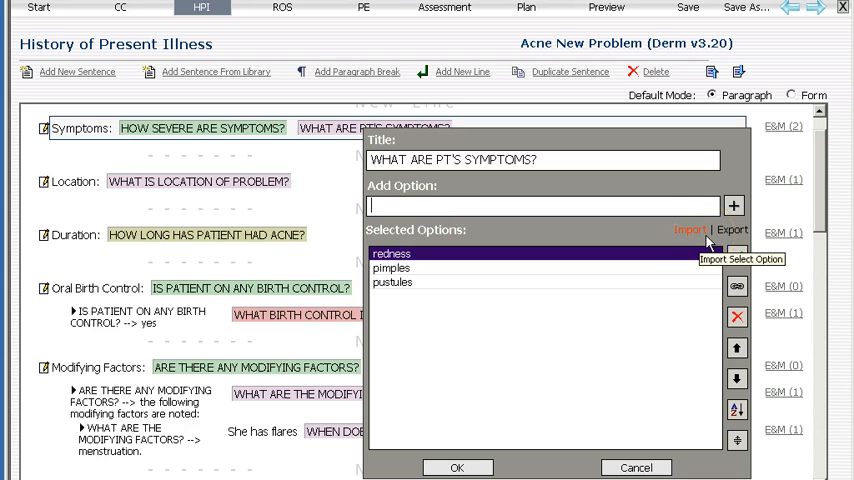
text(MY OTHRE O)
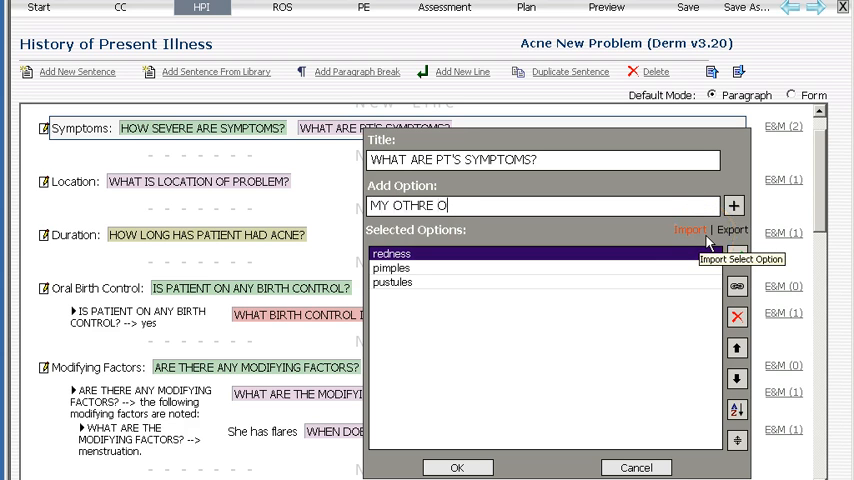
key(BackSpace)
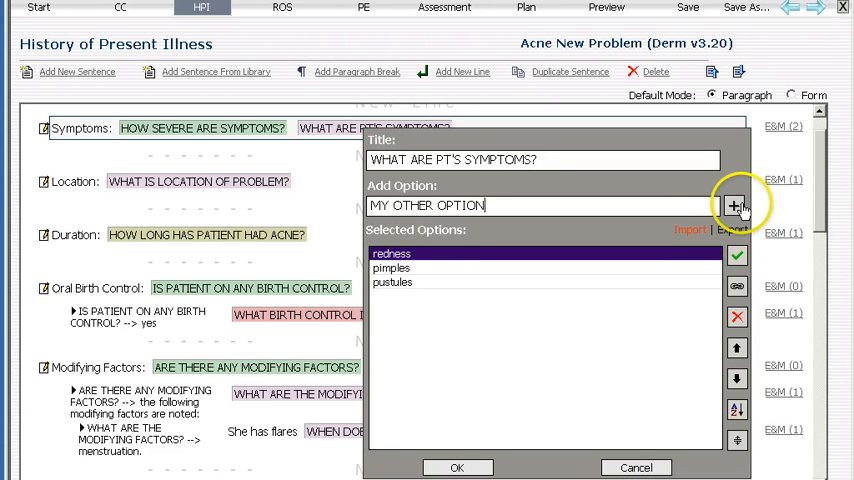
click(456, 467)
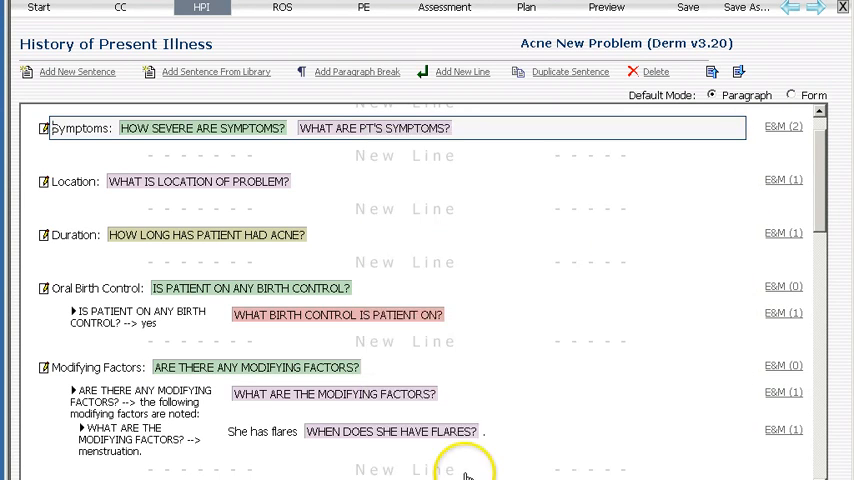
mouse_move(580, 14)
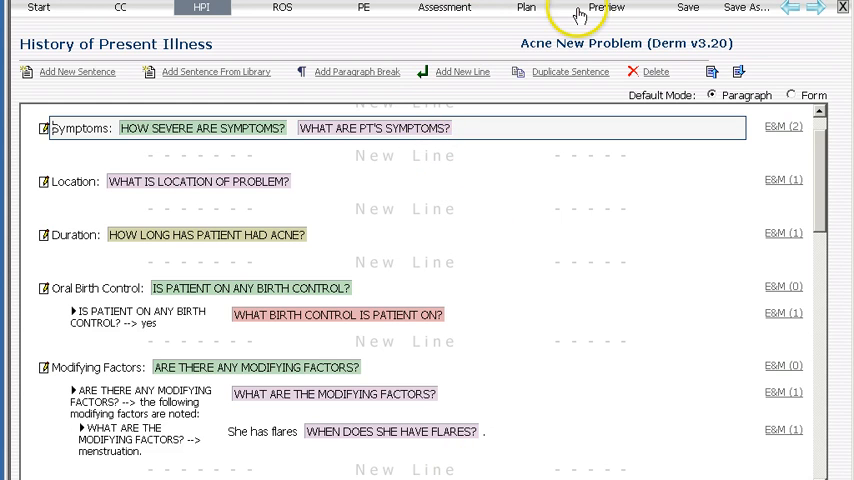
Preview the CC and HPI sections, pick 'extreme' for symptom severity, and leave Location unchanged
click(606, 8)
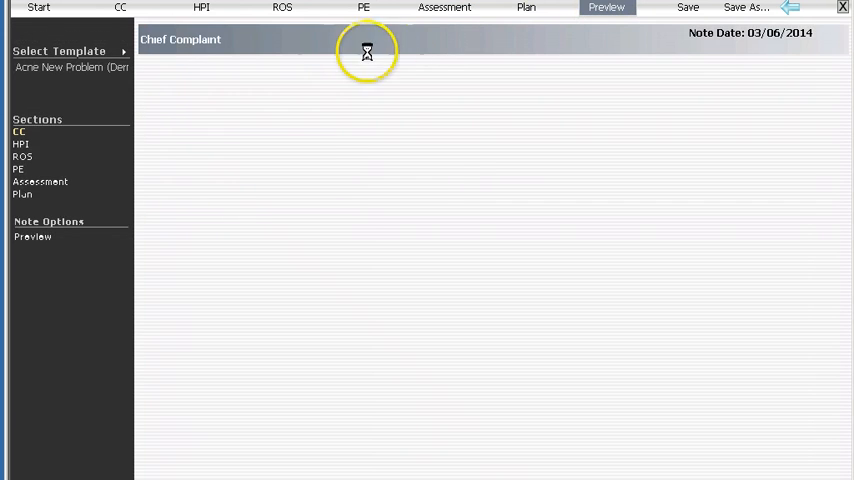
click(18, 131)
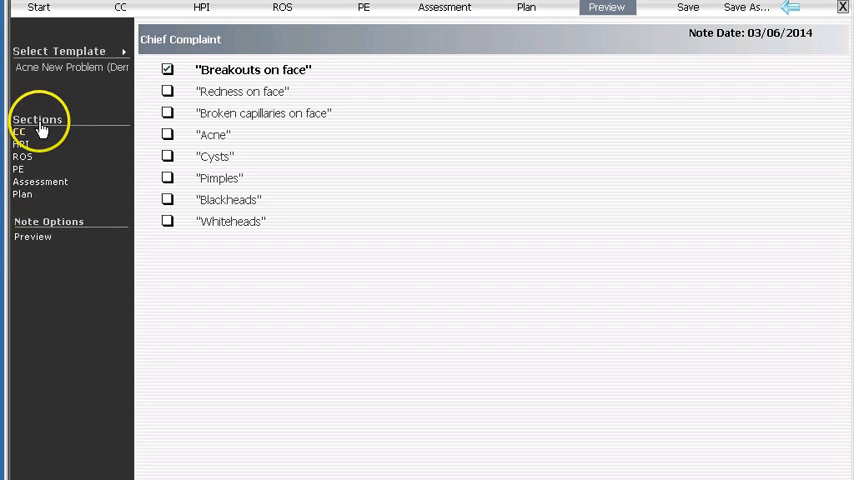
click(20, 145)
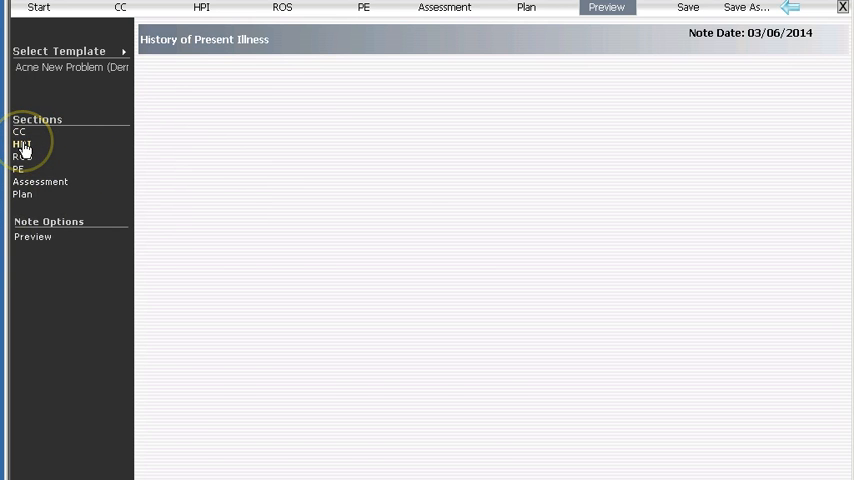
click(21, 144)
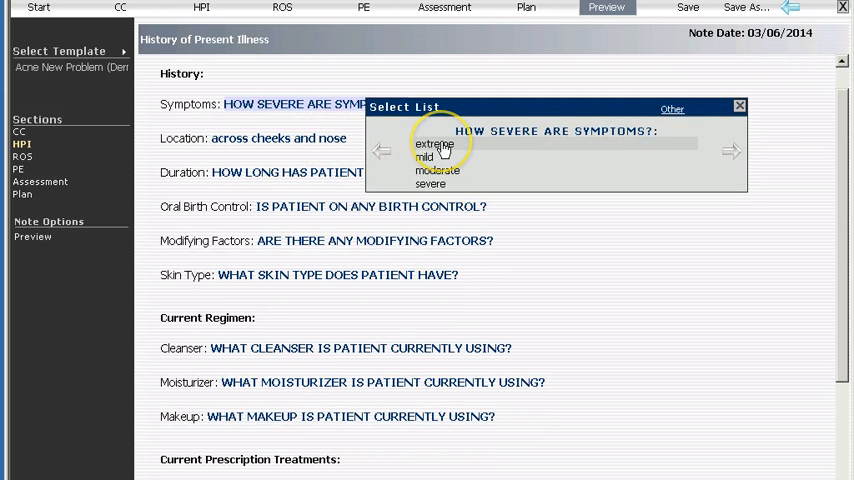
click(434, 143)
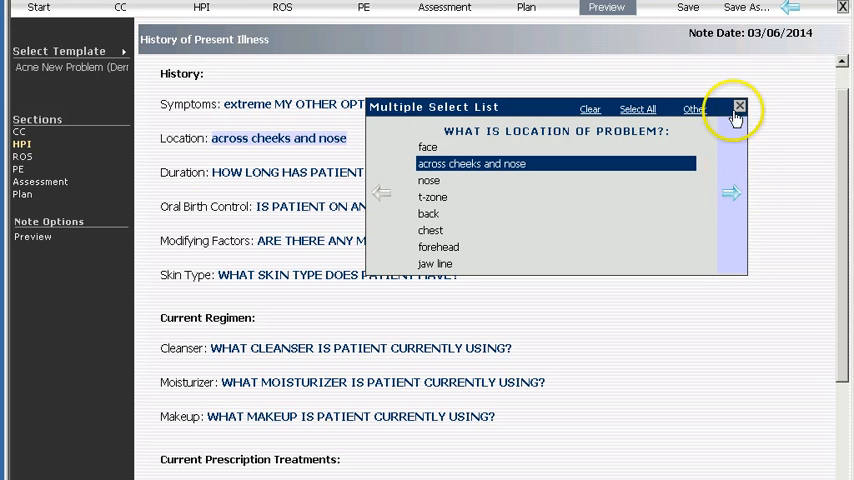
click(739, 106)
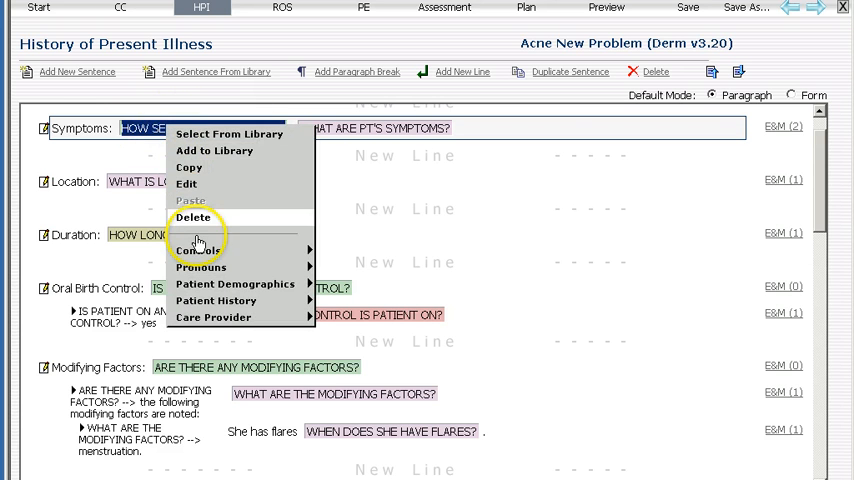
mouse_move(198, 250)
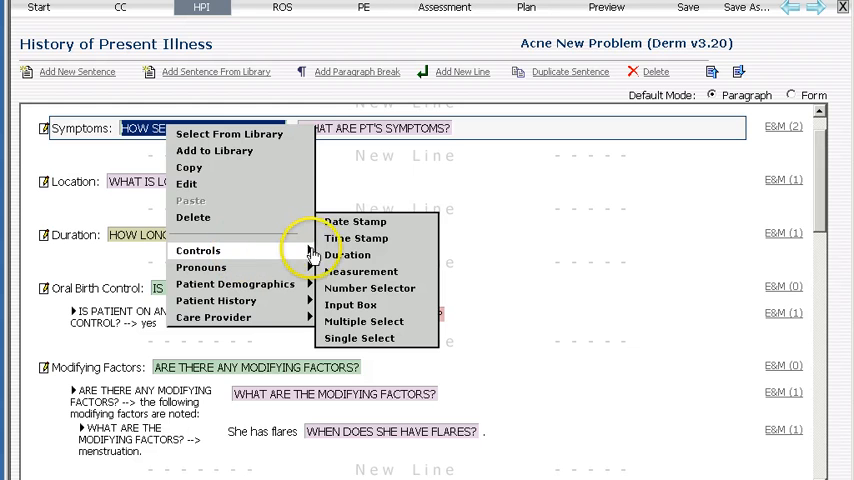
mouse_move(350, 295)
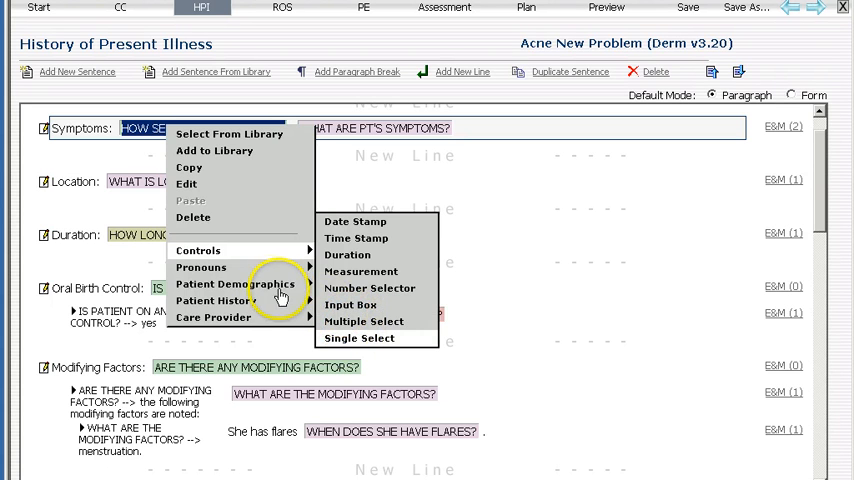
mouse_move(235, 284)
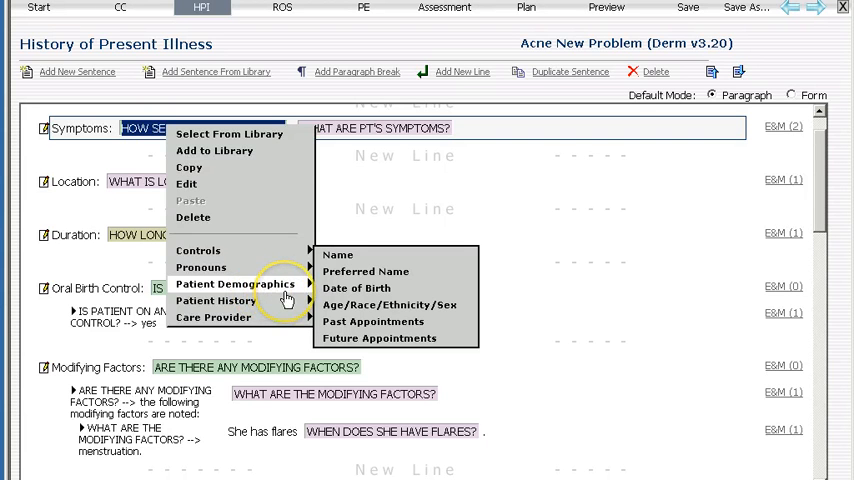
mouse_move(215, 301)
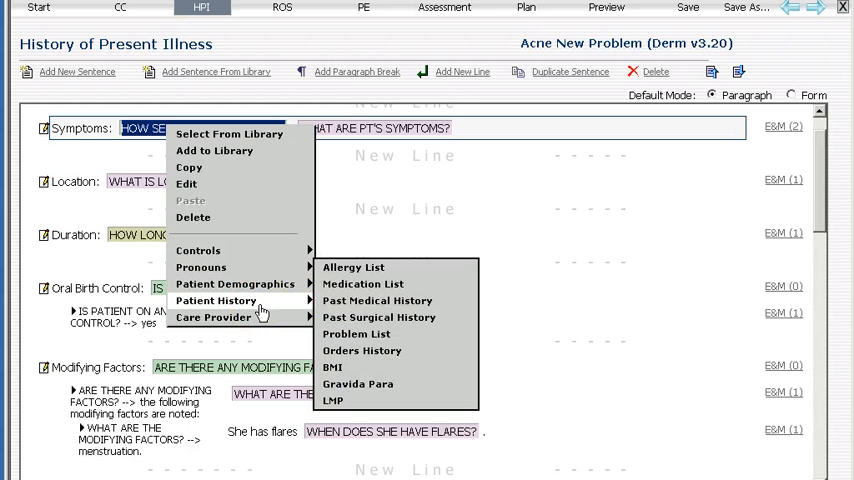
mouse_move(356, 334)
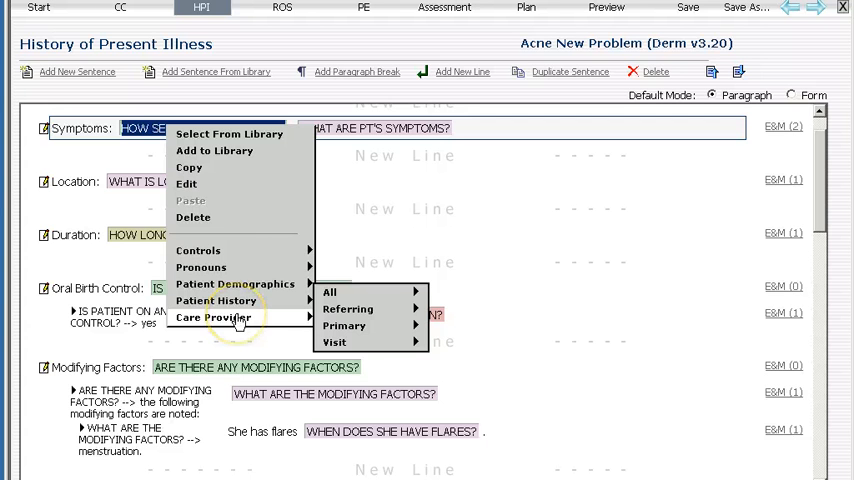
mouse_move(348, 308)
text(And I can t)
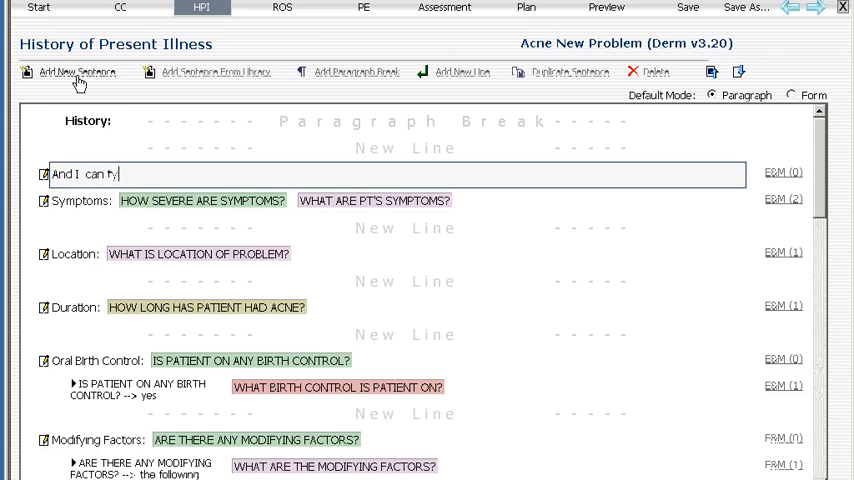
Type the HPI sentence 'And I can type here: what is patient here for today' and select its question
text(ype here:)
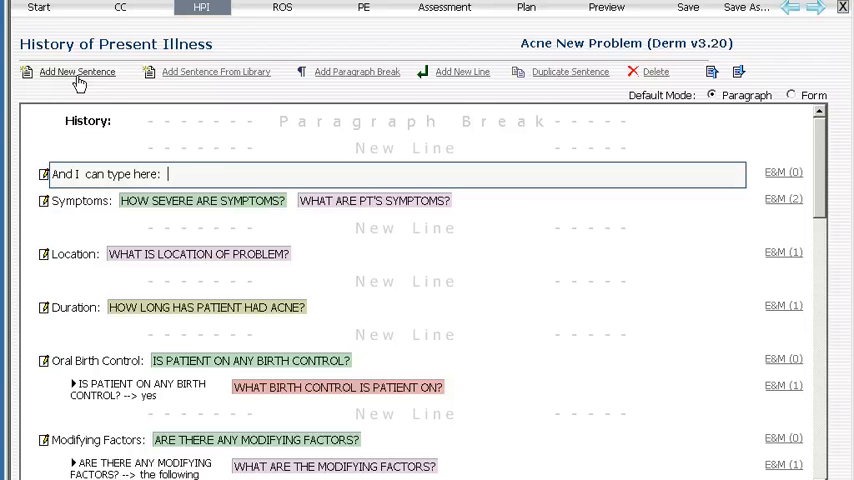
text(here is m)
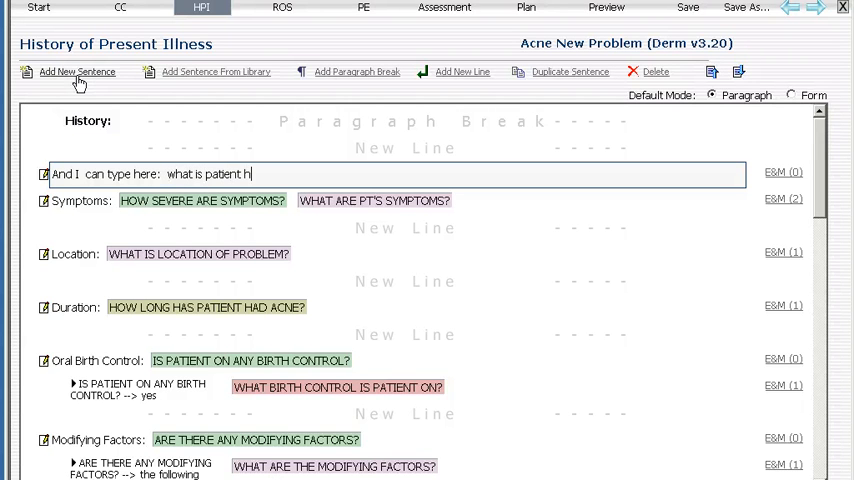
text(ere for today)
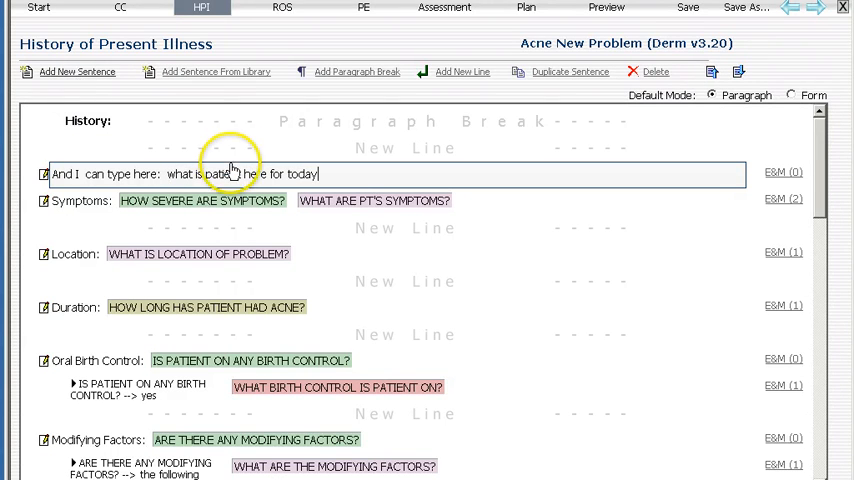
double_click(210, 173)
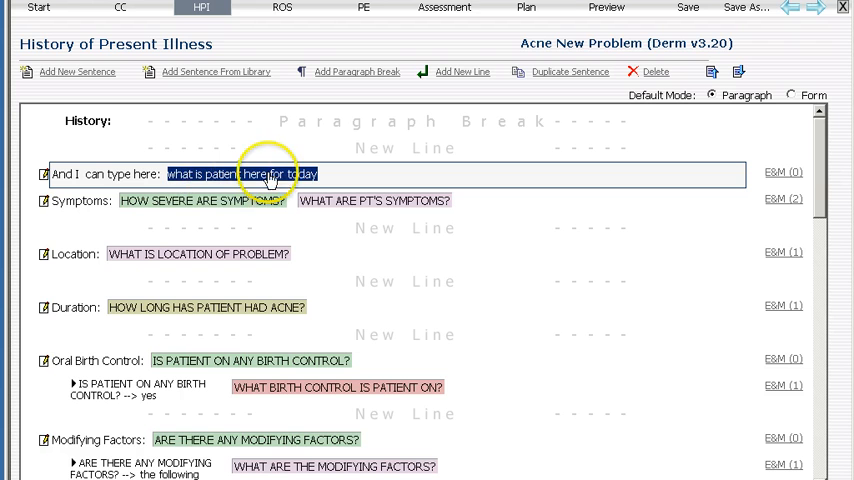
Make 'what is patient here for today' a single-select pick list with options one through four
right_click(240, 174)
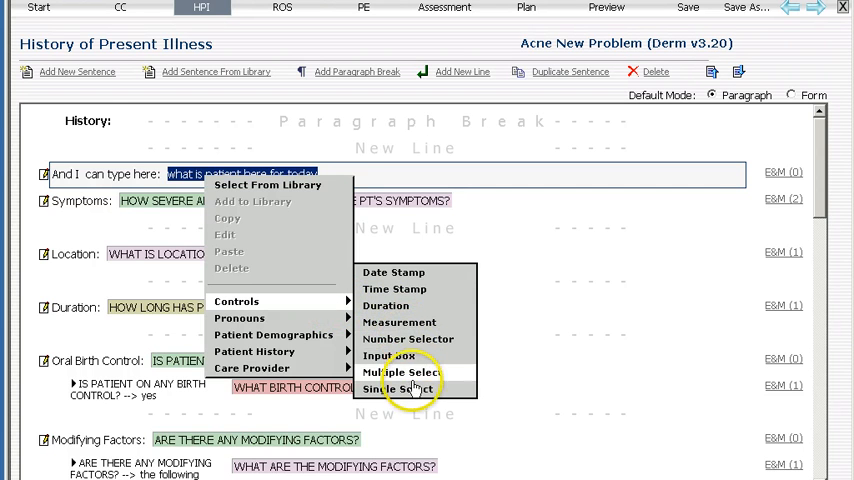
click(401, 389)
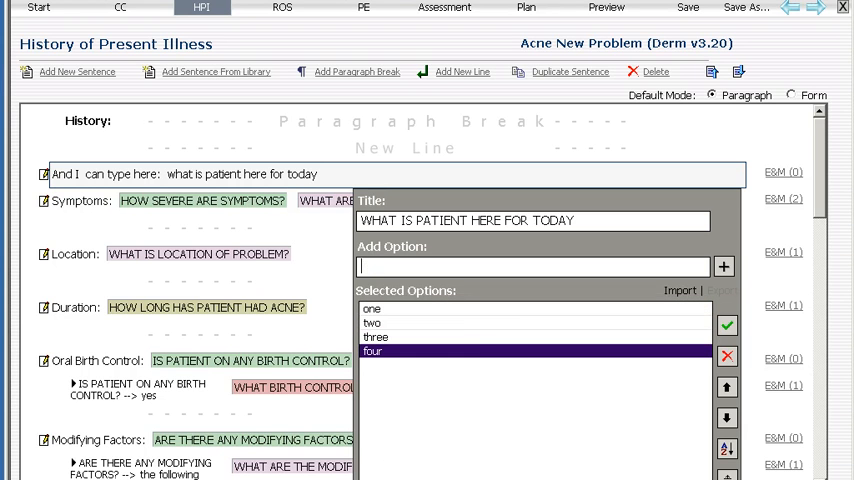
click(727, 325)
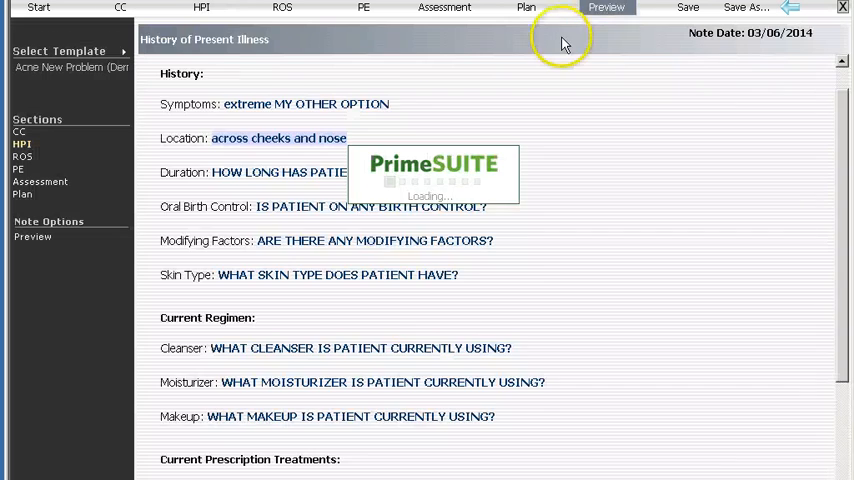
click(19, 131)
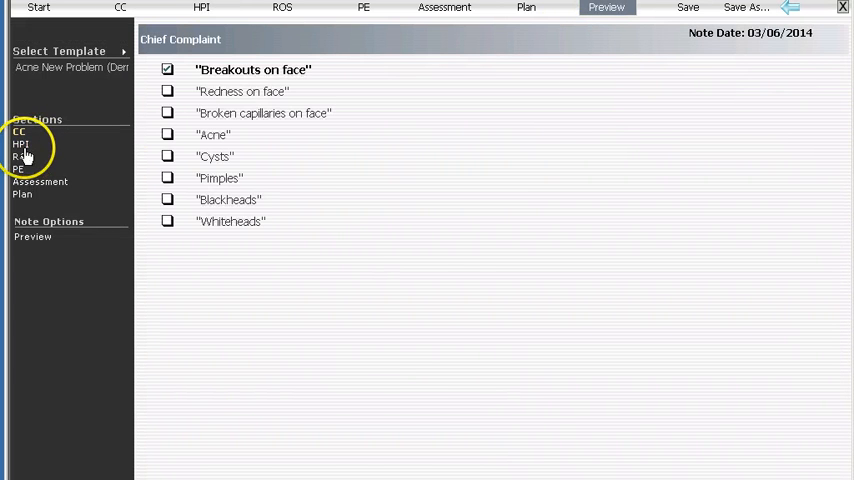
click(21, 144)
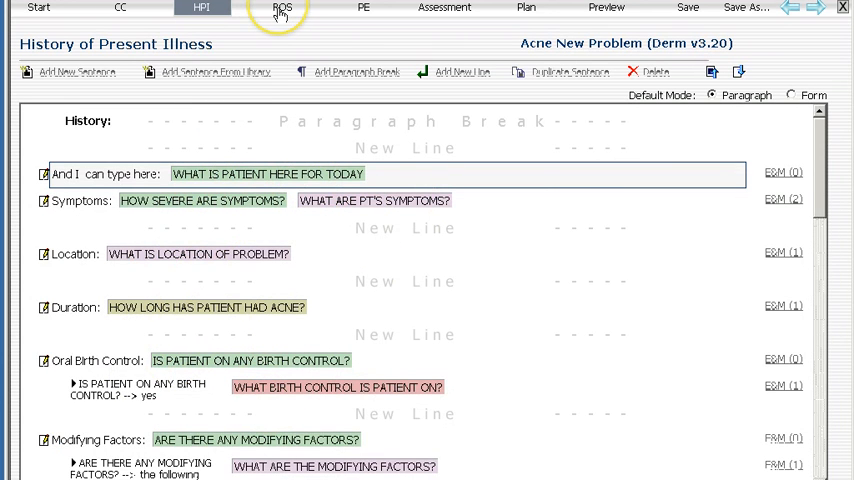
Tick Eyes in the ROS system list, check it in the ROS preview, and return to the editor
click(282, 8)
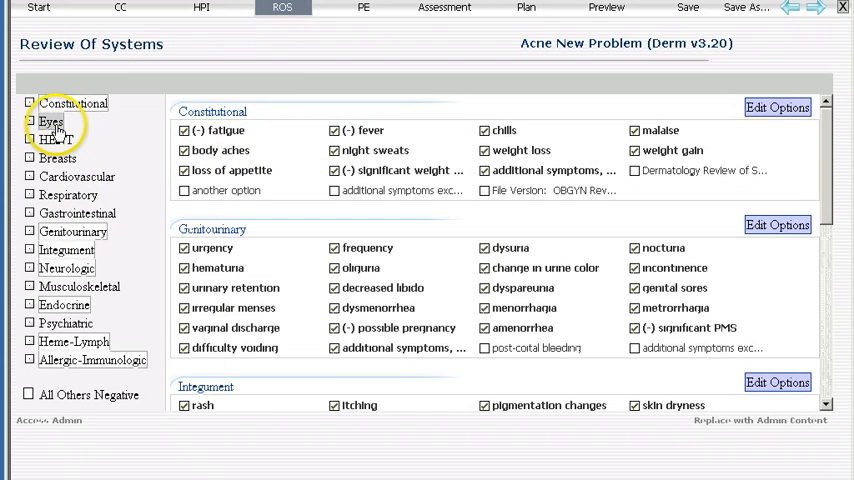
click(49, 120)
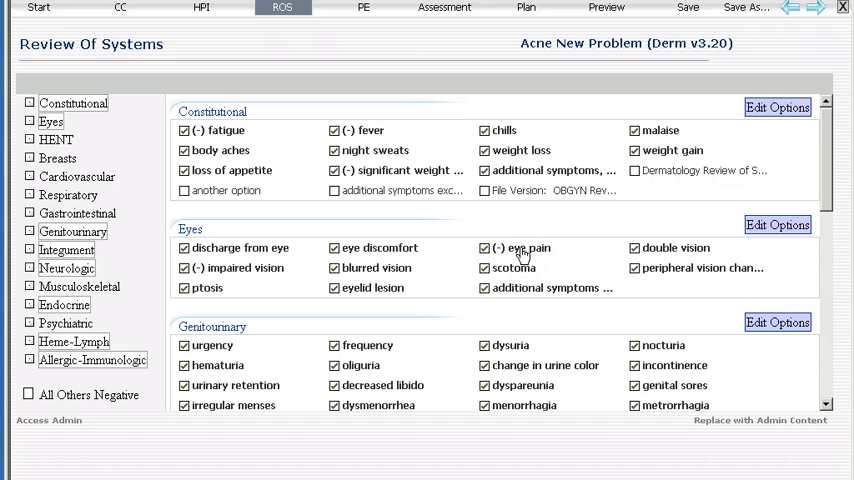
mouse_move(598, 12)
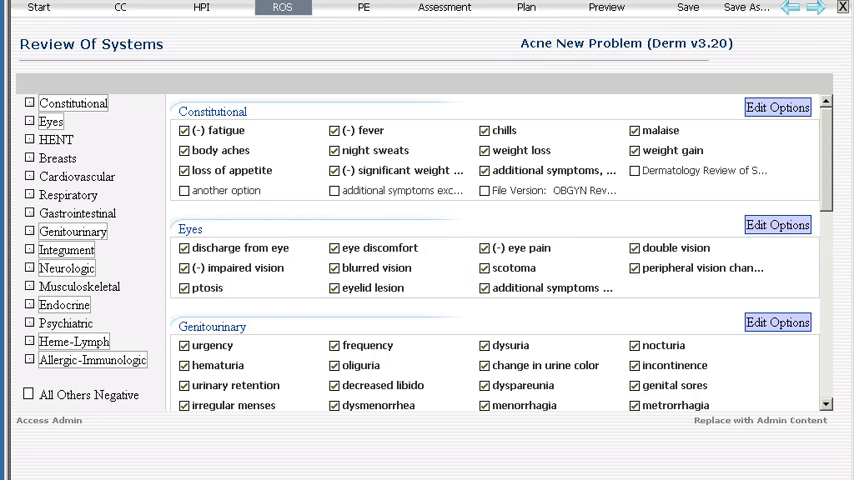
click(606, 9)
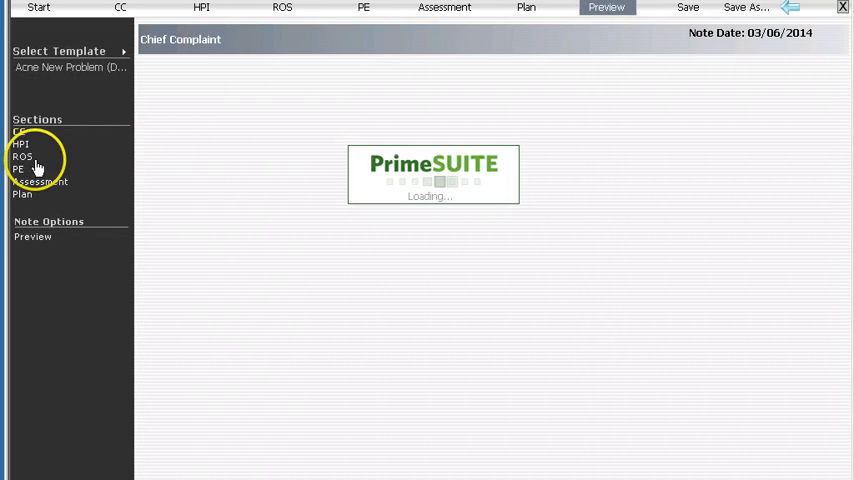
click(22, 156)
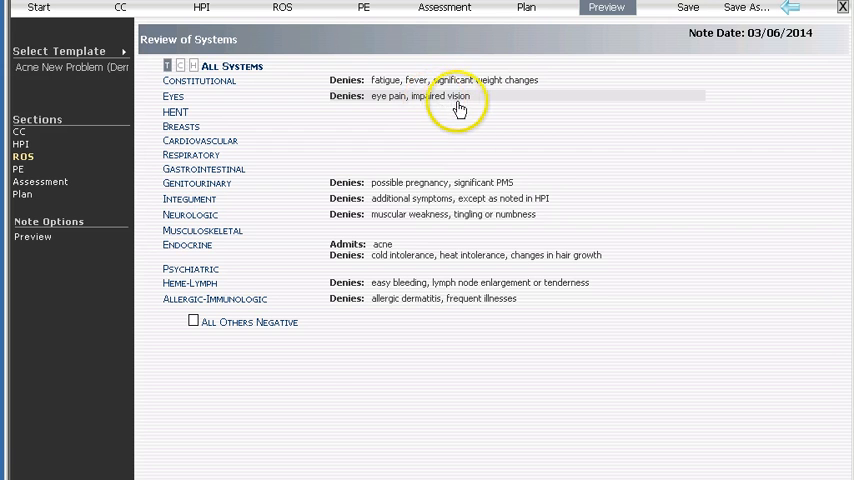
click(282, 8)
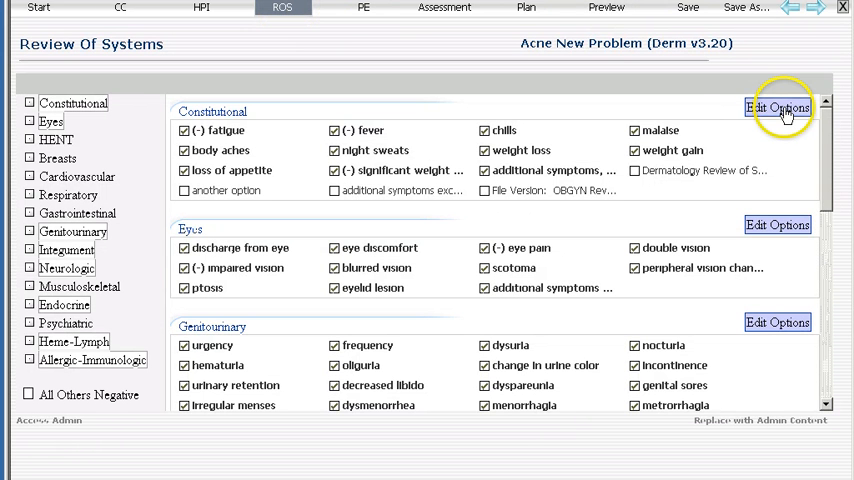
Move to the PE tab and list the exam types, such as Full PE and Short Ortho PE
click(778, 107)
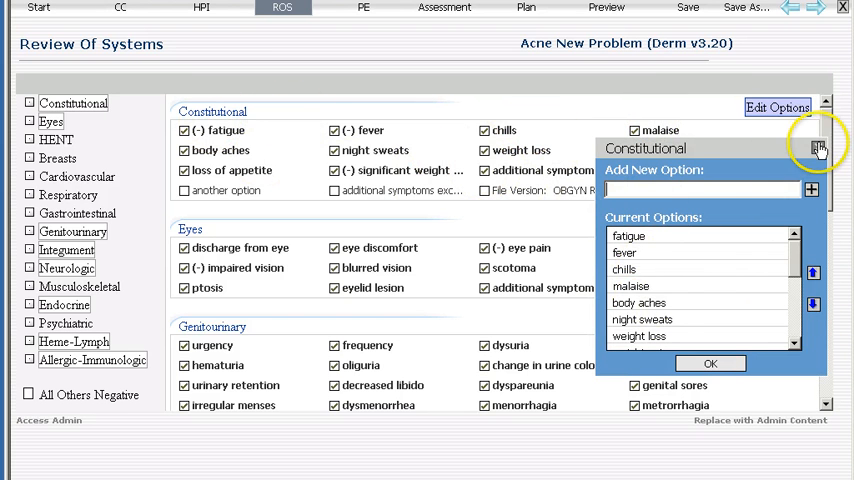
click(363, 8)
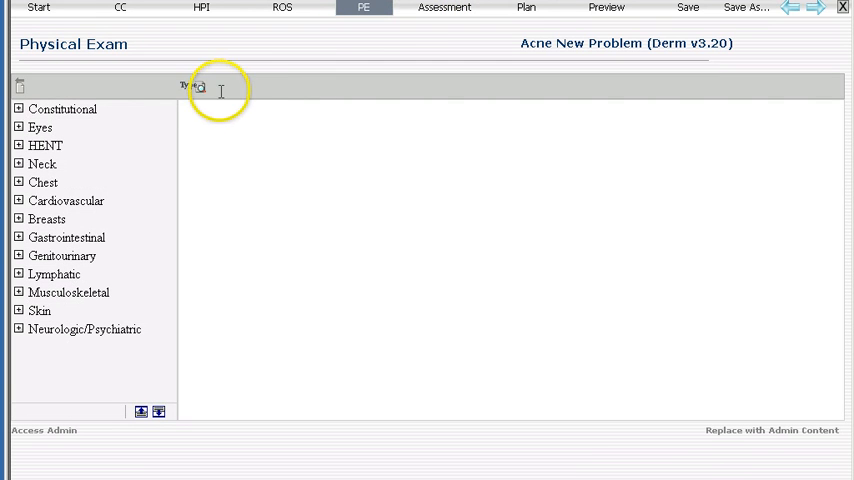
click(188, 86)
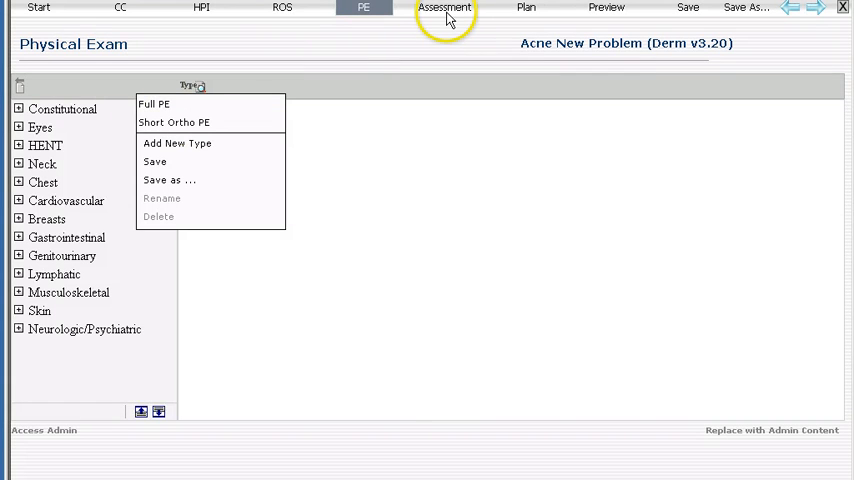
Add Nail Disease (703.9) from the Skin ICD-9 category and move it up below Cosmetic Procedure
click(444, 8)
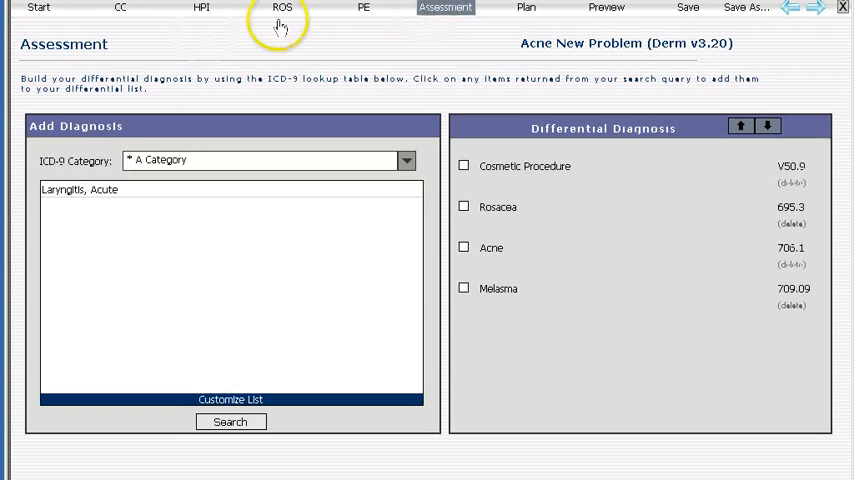
mouse_move(399, 161)
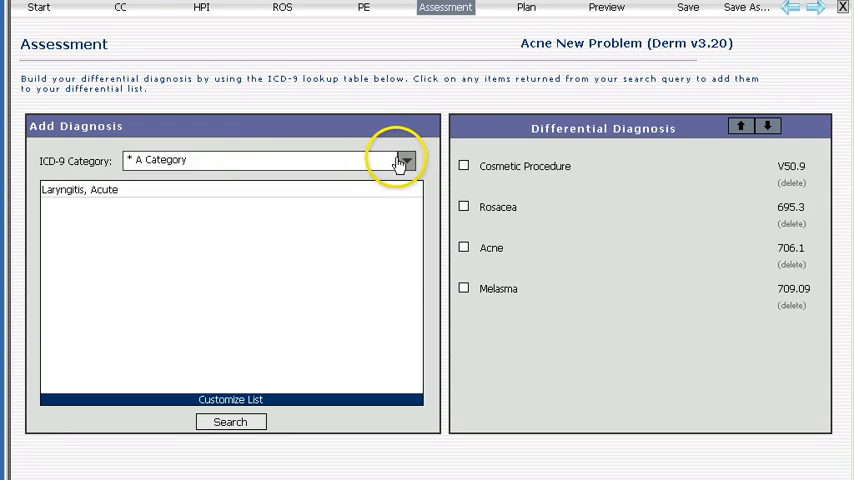
click(404, 160)
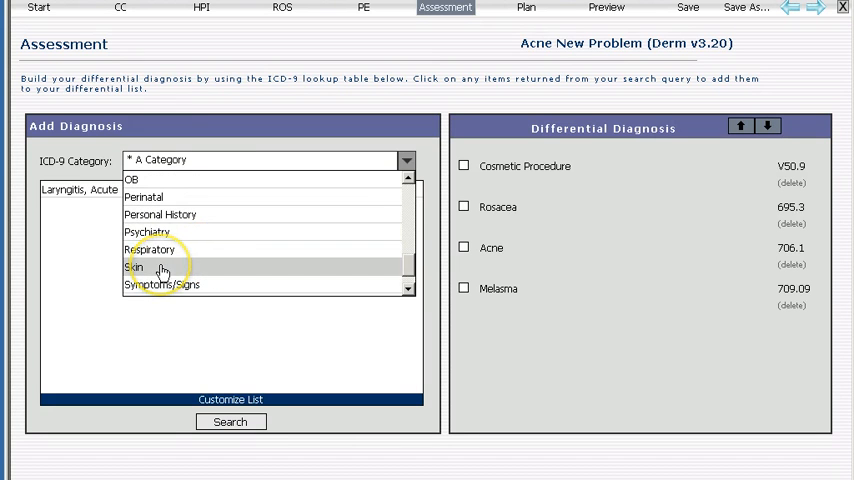
click(137, 267)
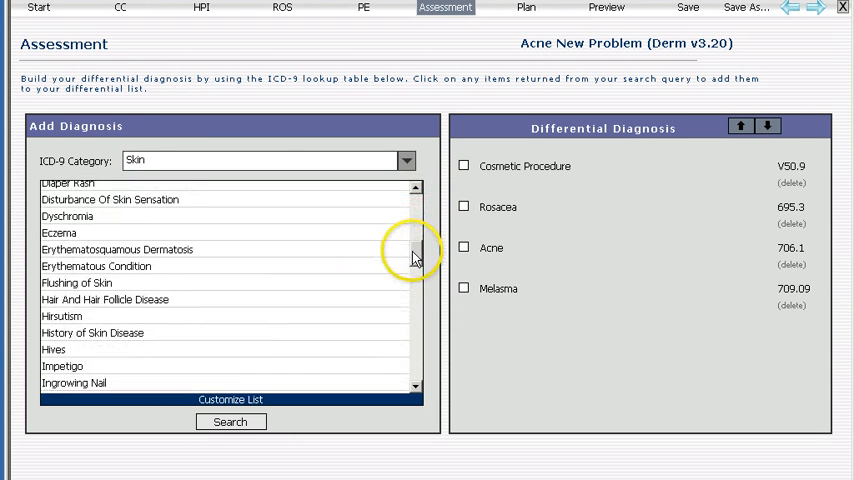
scroll(down, 3)
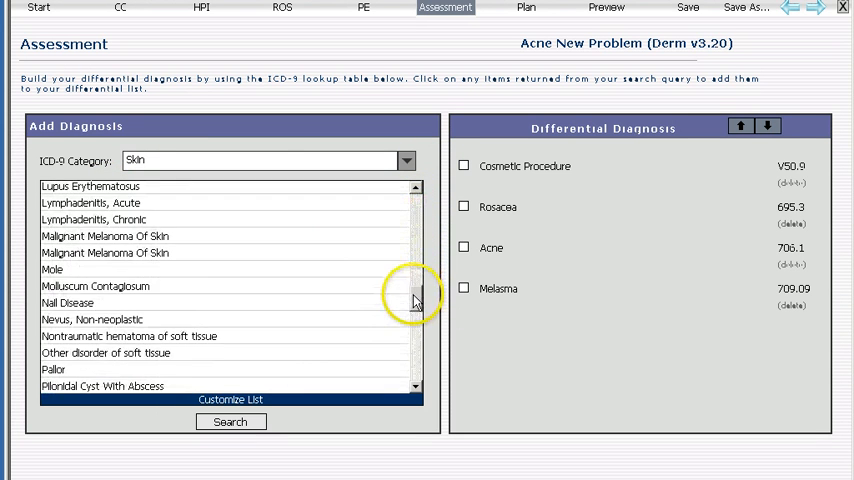
click(68, 302)
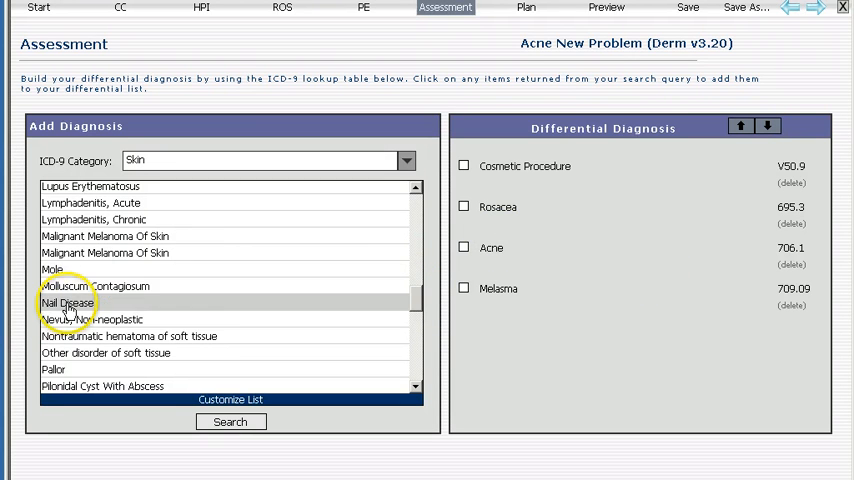
click(67, 303)
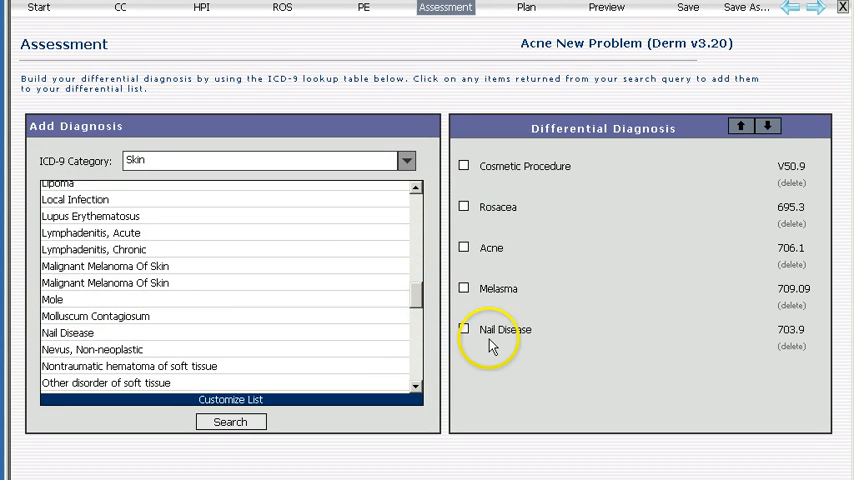
mouse_move(518, 178)
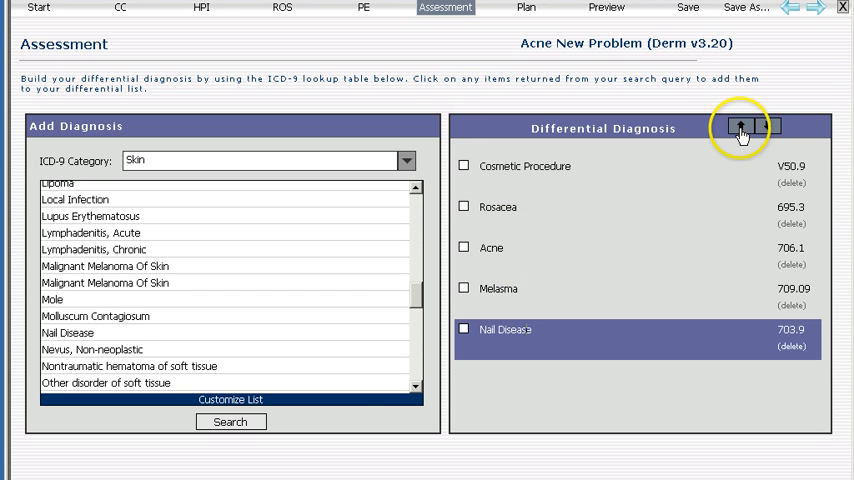
click(740, 126)
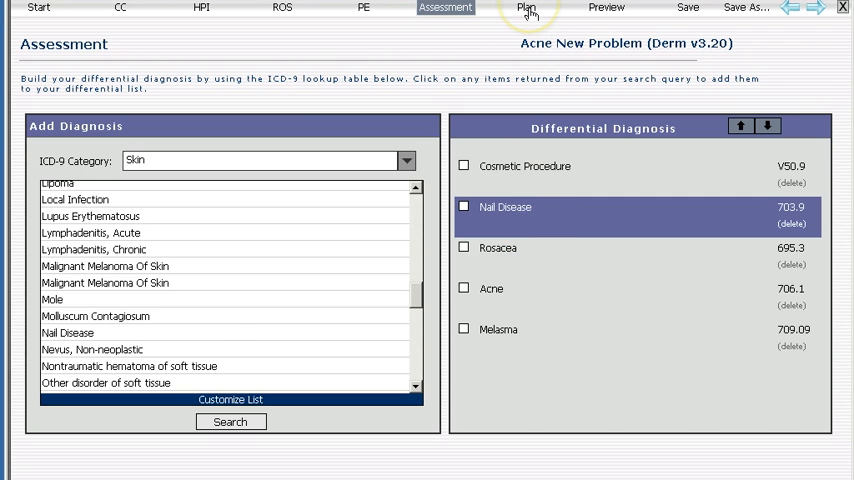
Review the Plan's medications and Instructions, where 'Tetracycline precautions handout given' is checked
click(526, 8)
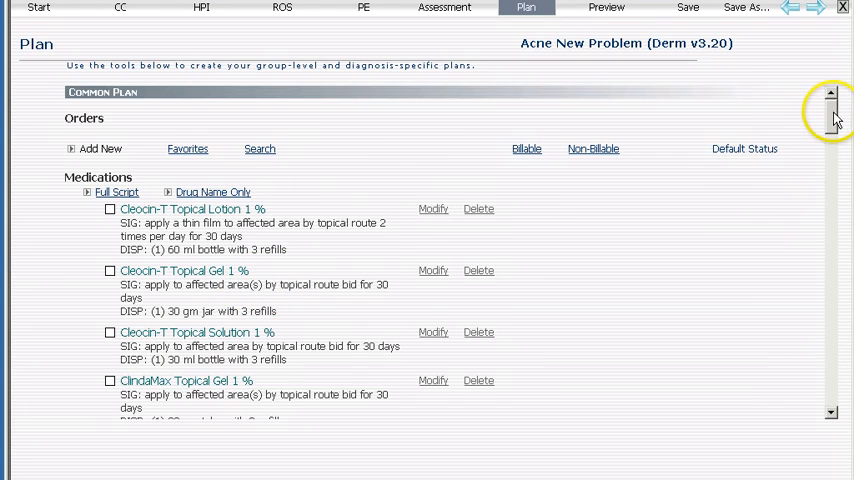
scroll(down, 3)
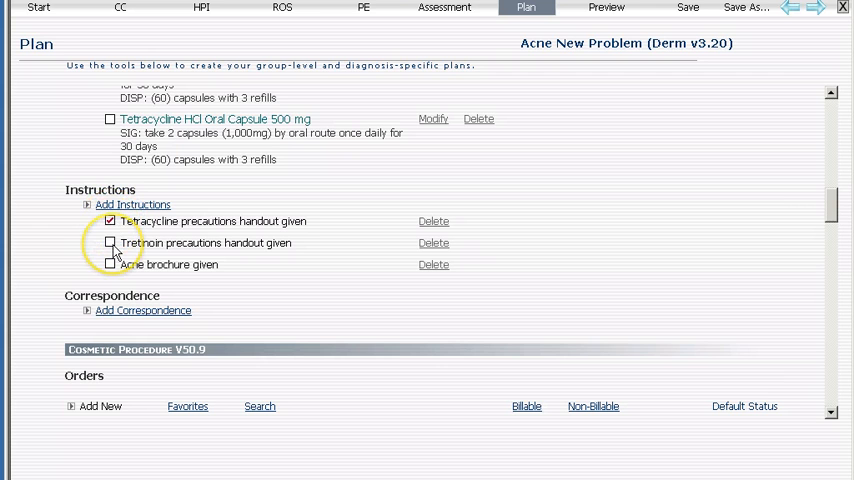
click(110, 221)
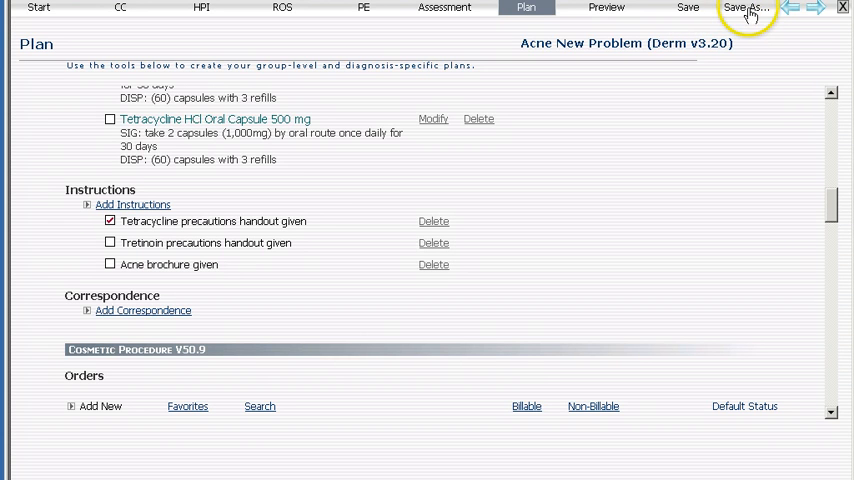
Save a copy named Acne New Problem (MINE_ DO NOT USE), replacing 'Derm v3.20'
click(748, 8)
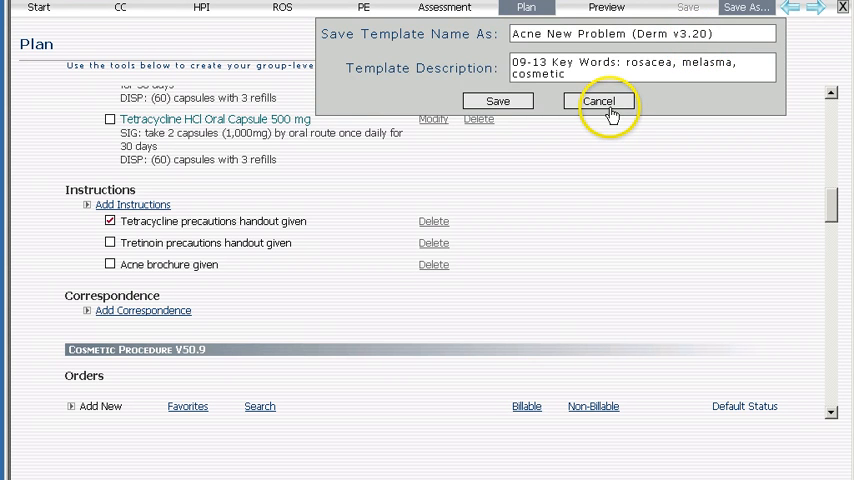
click(598, 101)
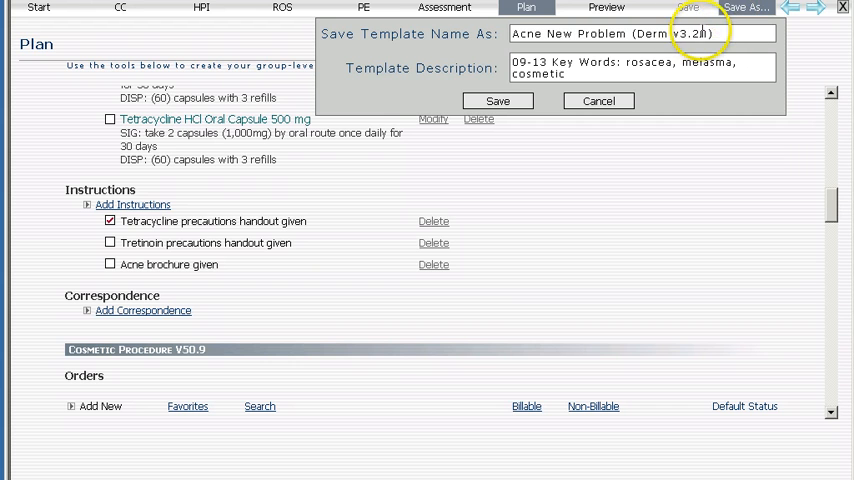
double_click(660, 33)
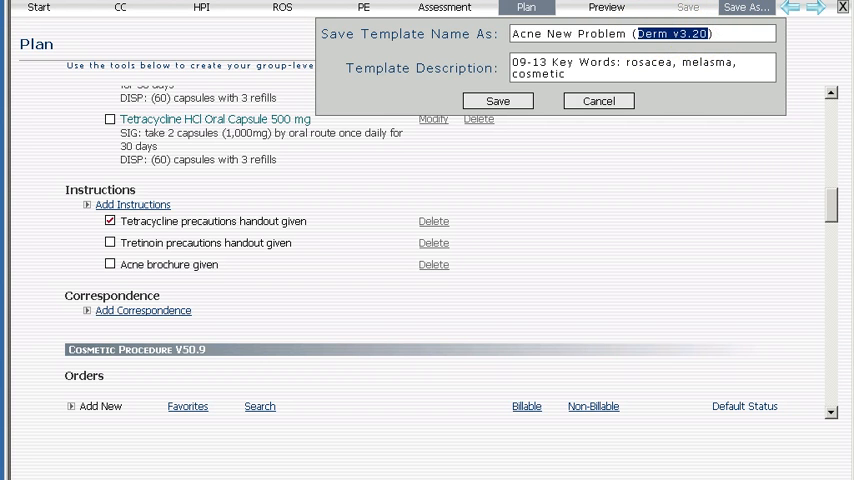
text(MINE_ DO)
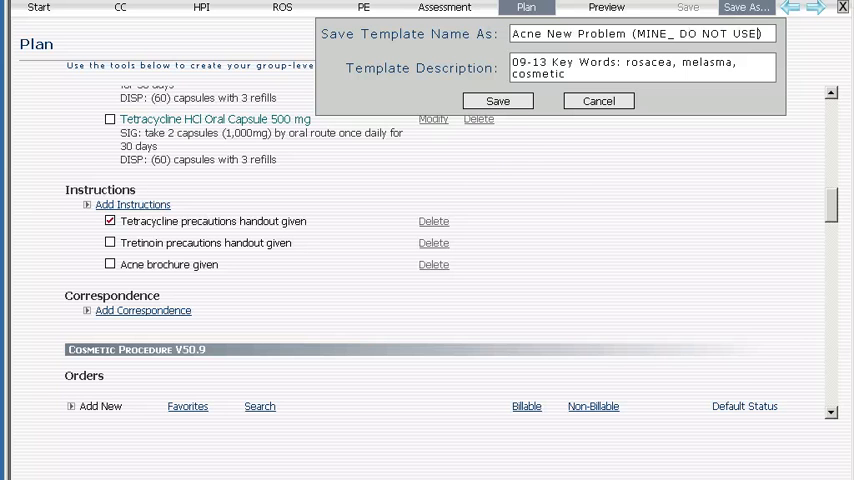
click(497, 100)
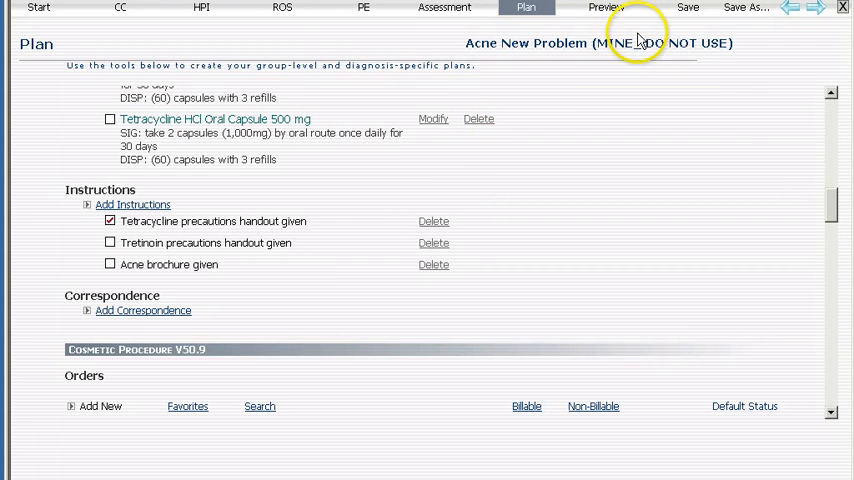
mouse_move(571, 100)
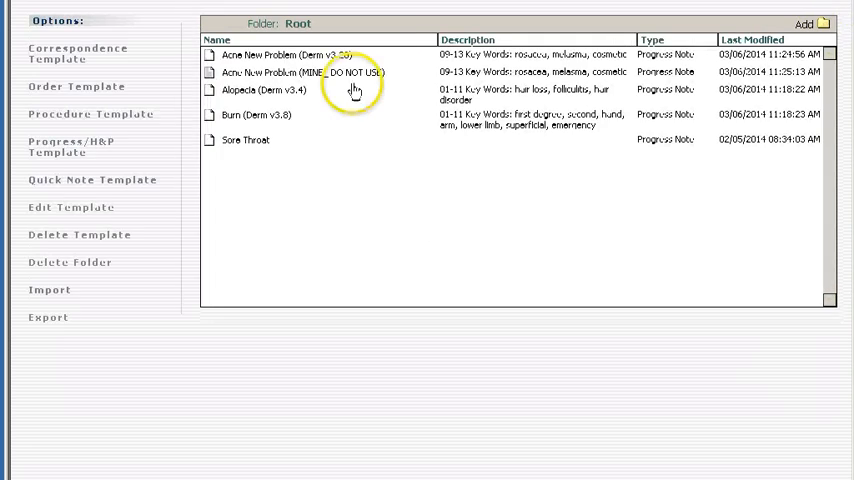
mouse_move(258, 165)
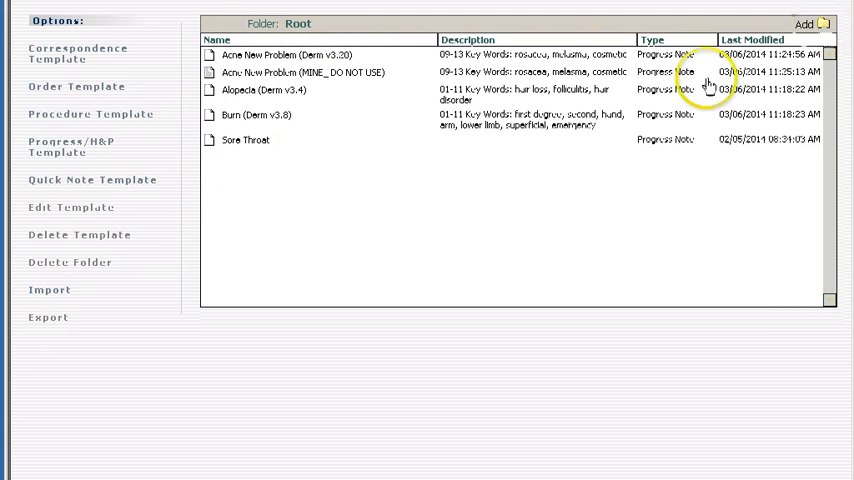
Create 'My Folder', move the Acne New Problem (Derm v3.20) template into it, and return to Root
click(804, 23)
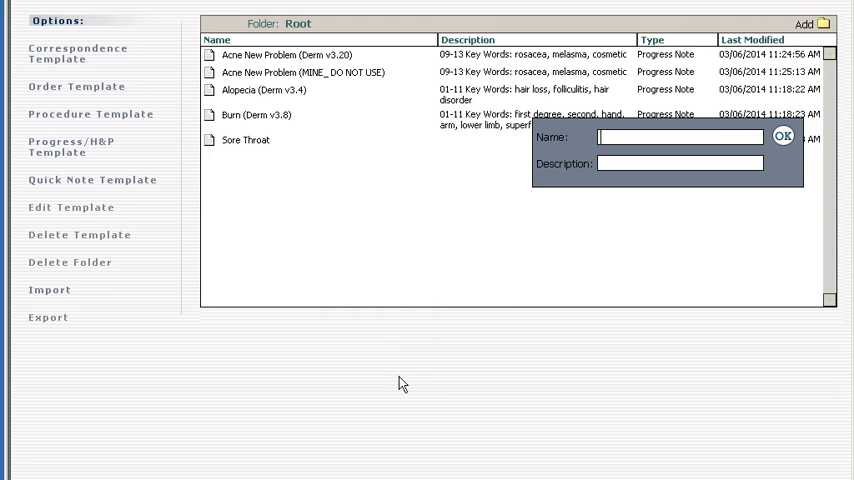
text(My Folder)
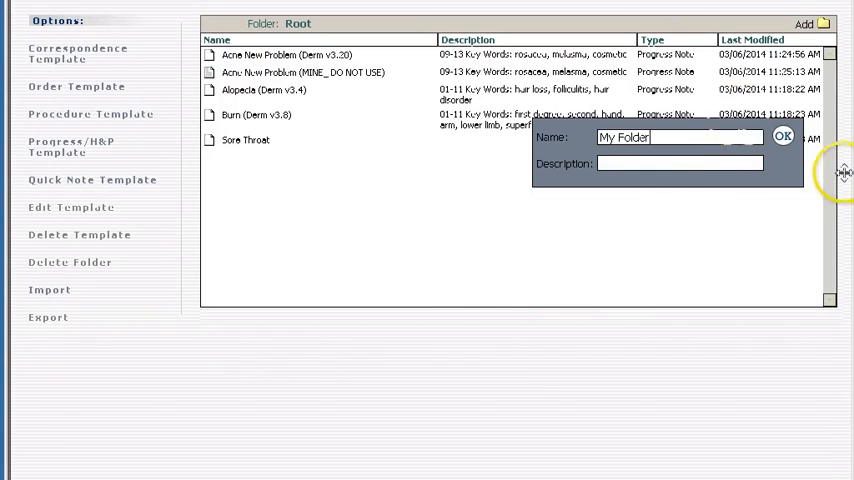
click(783, 136)
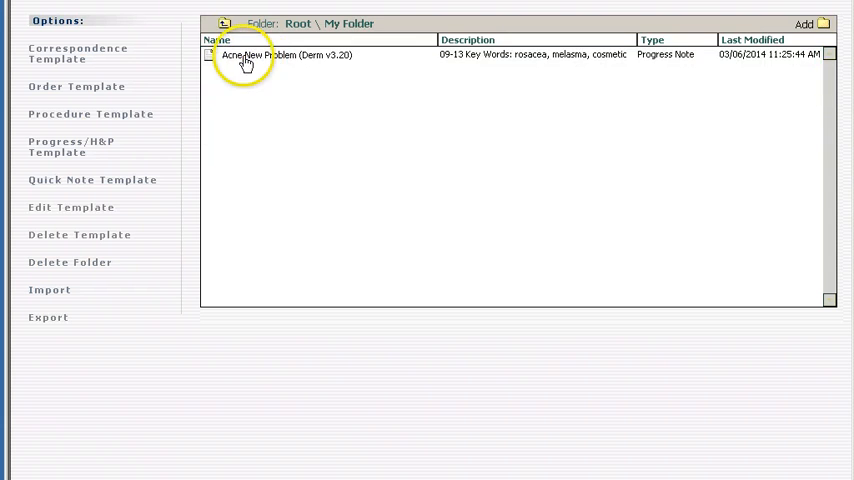
click(224, 23)
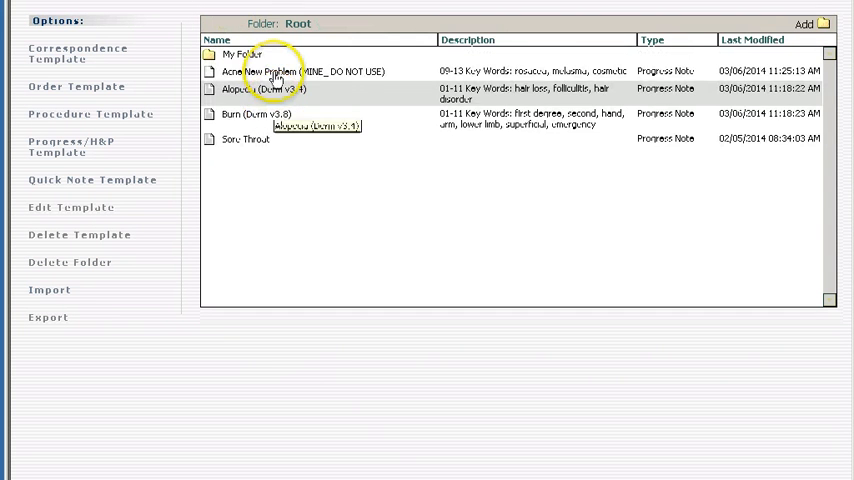